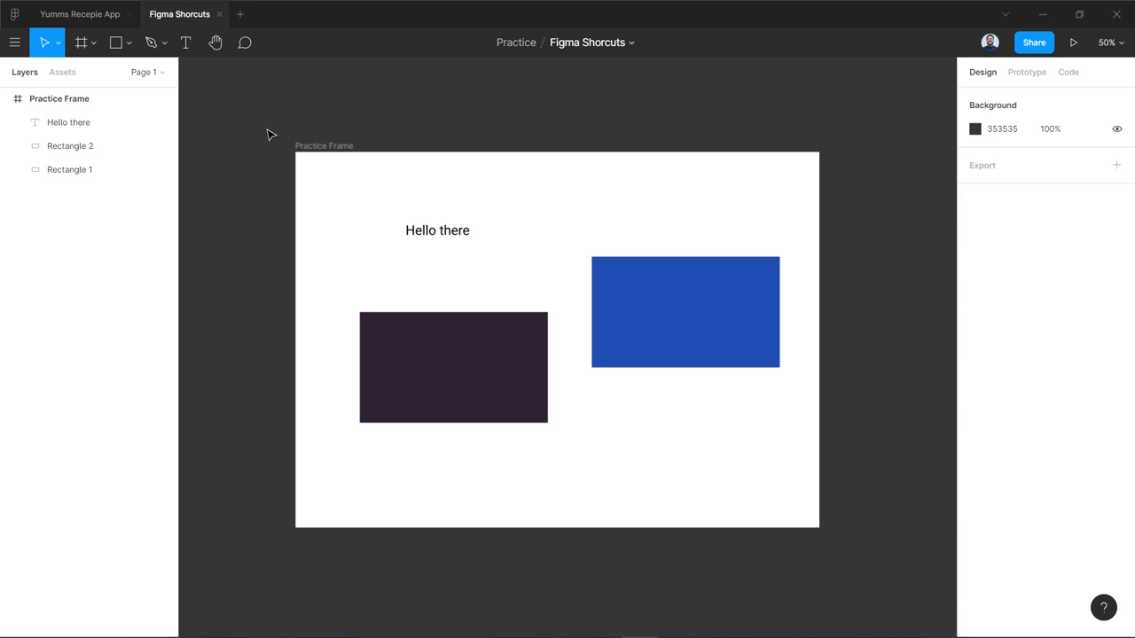
pyautogui.moveTo(518, 210)
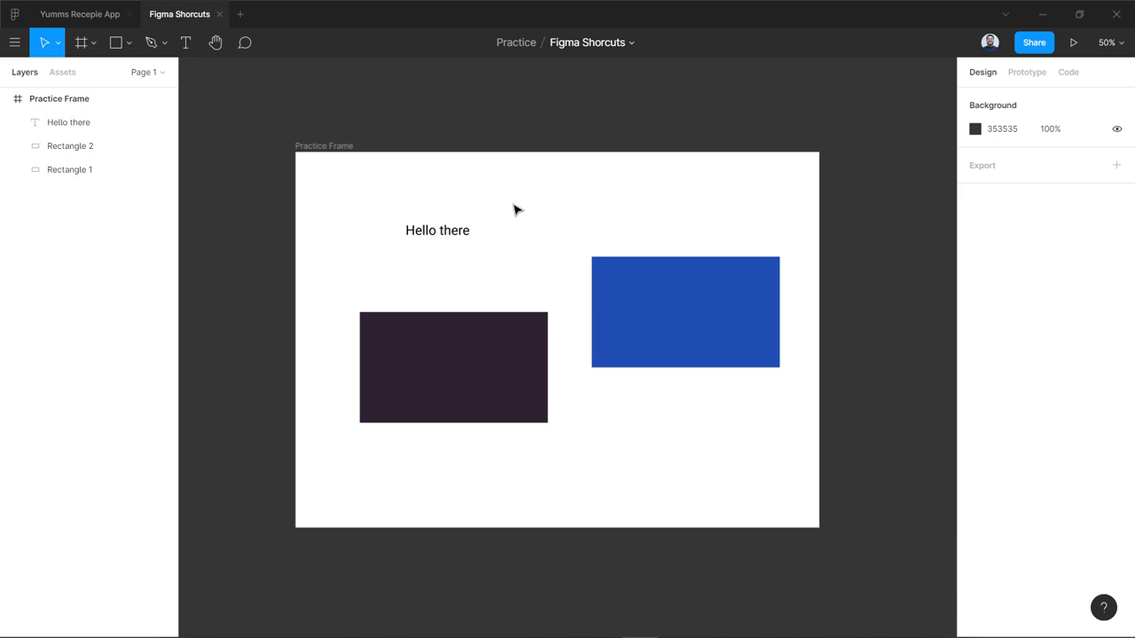
pyautogui.moveTo(577, 214)
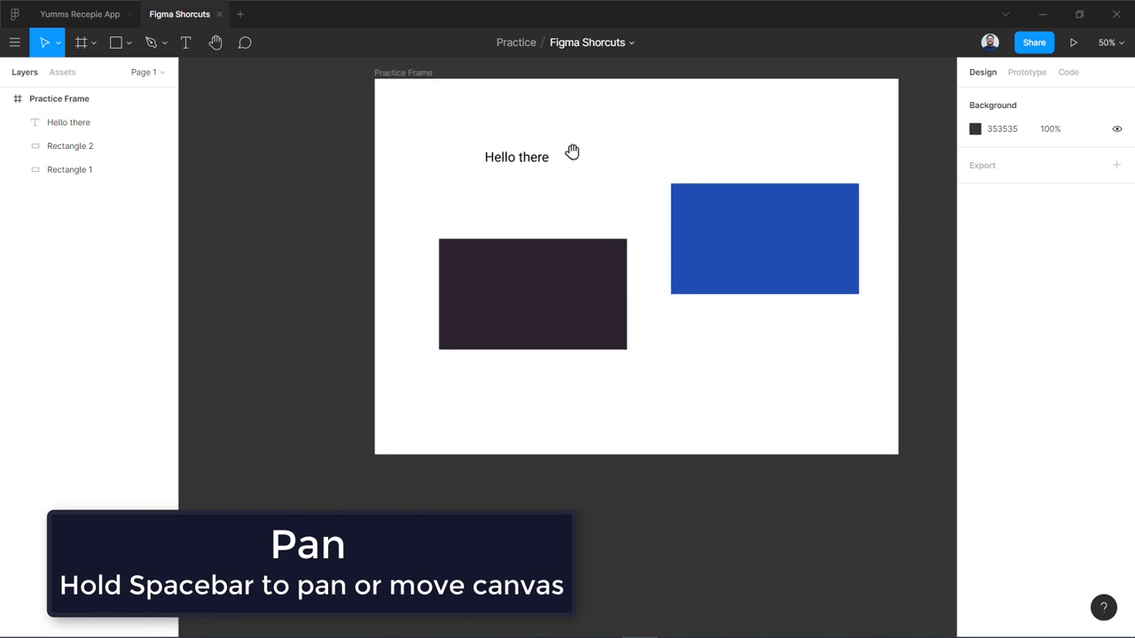
# Pan and zoom to 100%, then select the Hello there text and zoom to fit the frame
pyautogui.moveTo(572, 151); pyautogui.dragTo(454, 223)
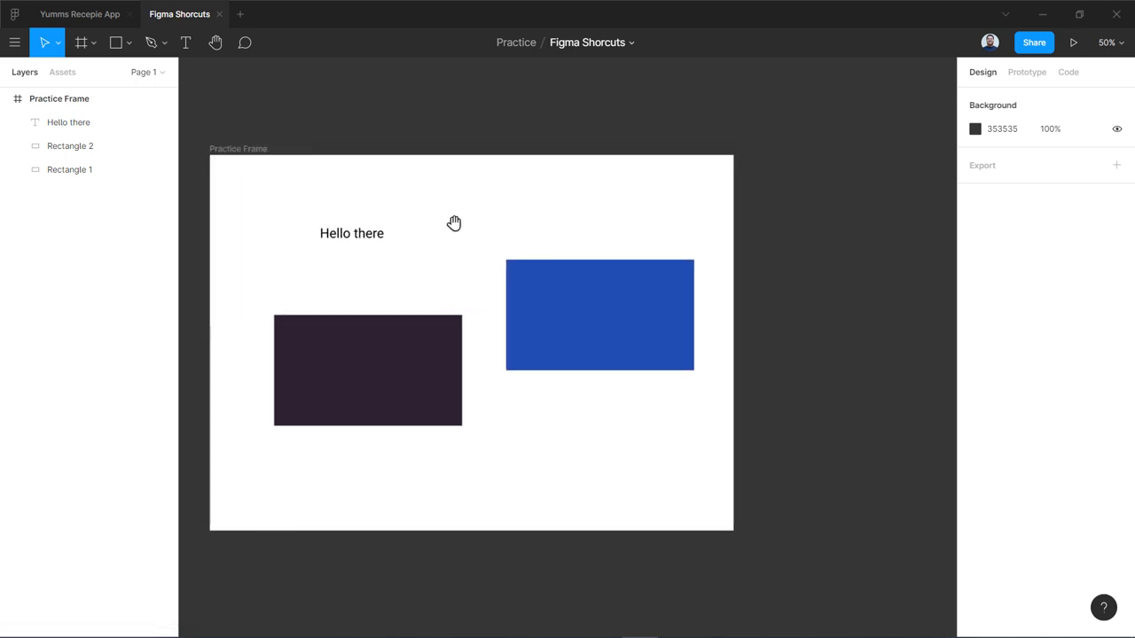
pyautogui.moveTo(454, 222); pyautogui.dragTo(569, 201)
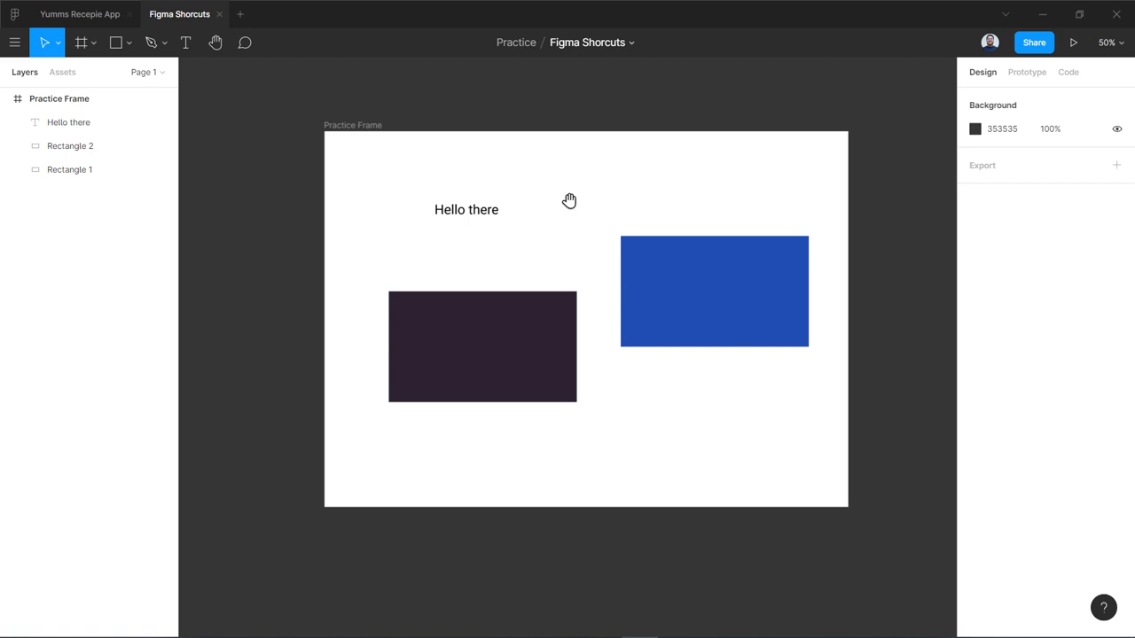
pyautogui.moveTo(569, 200); pyautogui.dragTo(607, 233)
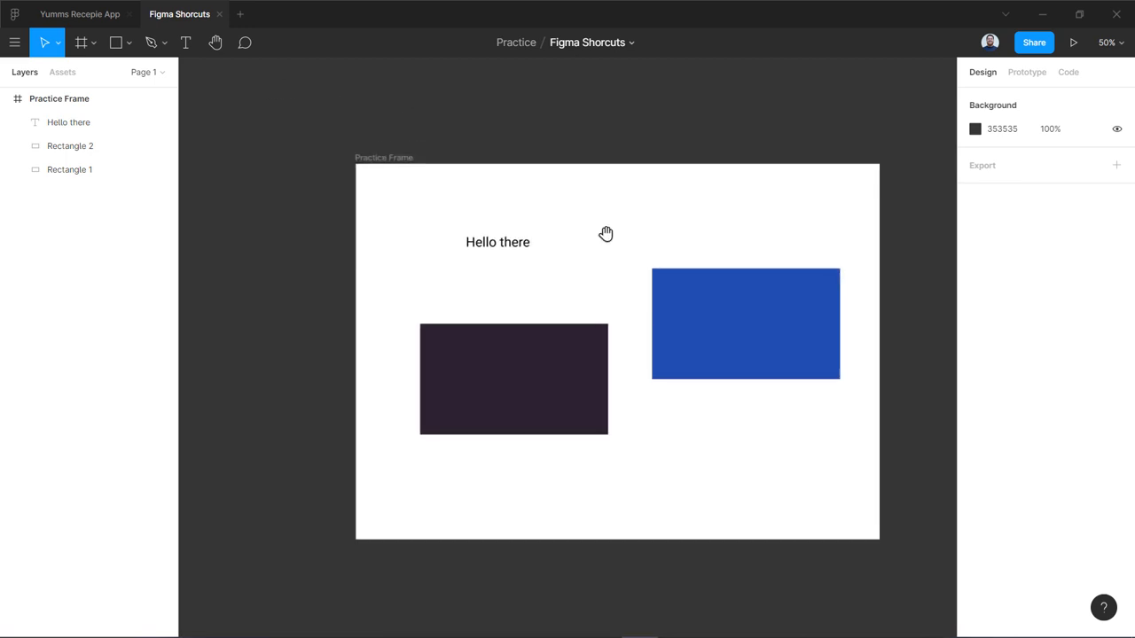
pyautogui.moveTo(417, 212)
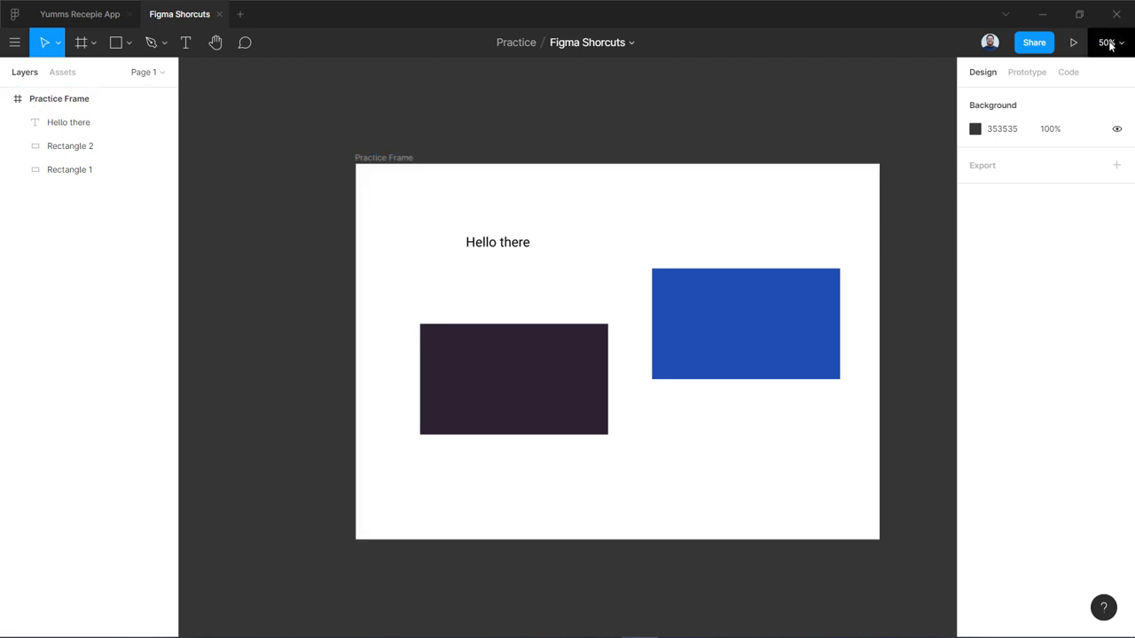
pyautogui.moveTo(1108, 43)
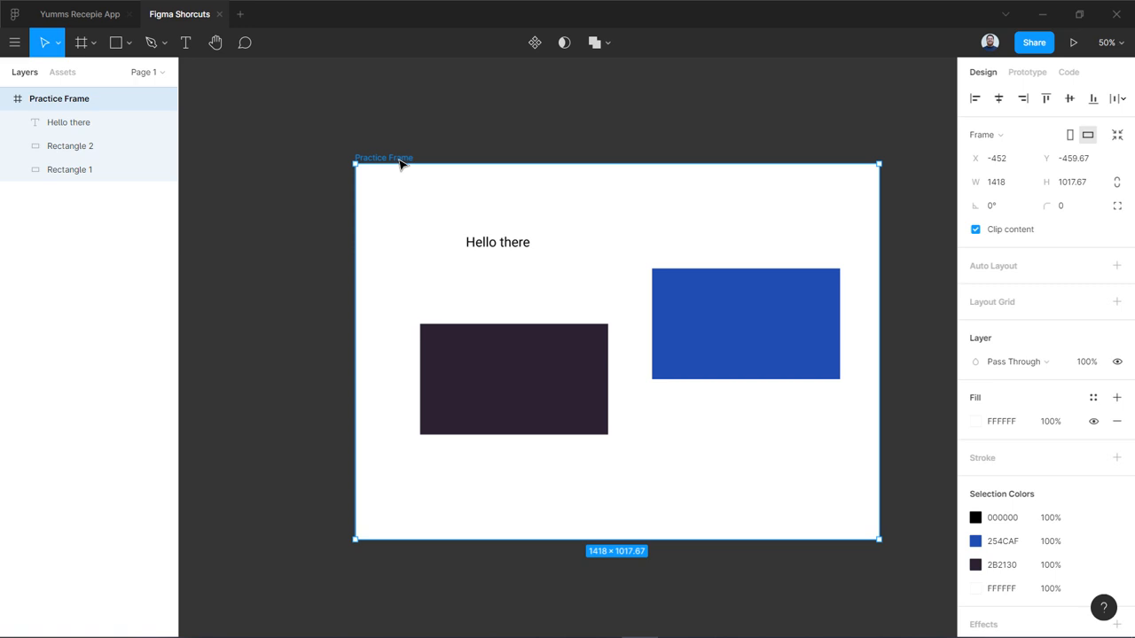
pyautogui.press('0')
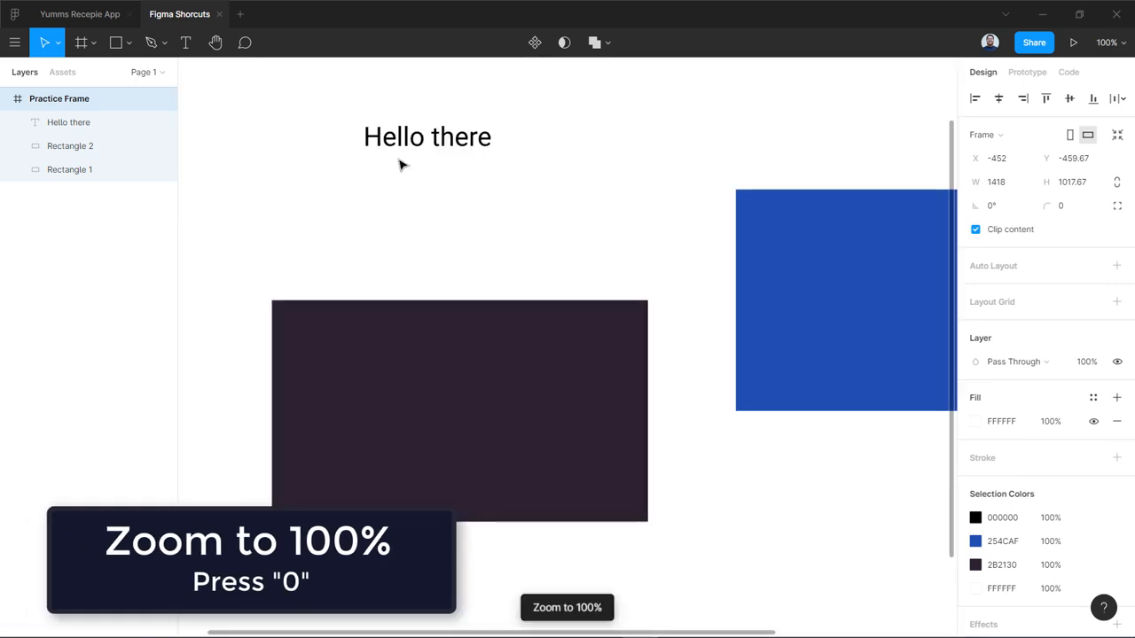
pyautogui.moveTo(399, 164); pyautogui.dragTo(549, 228)
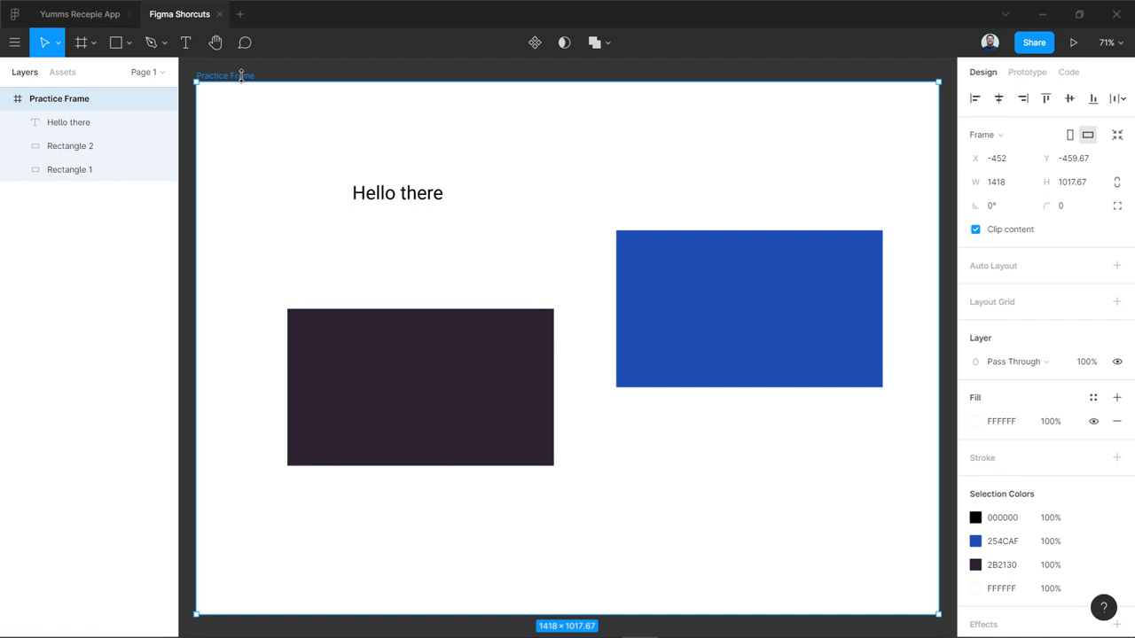
pyautogui.moveTo(548, 189)
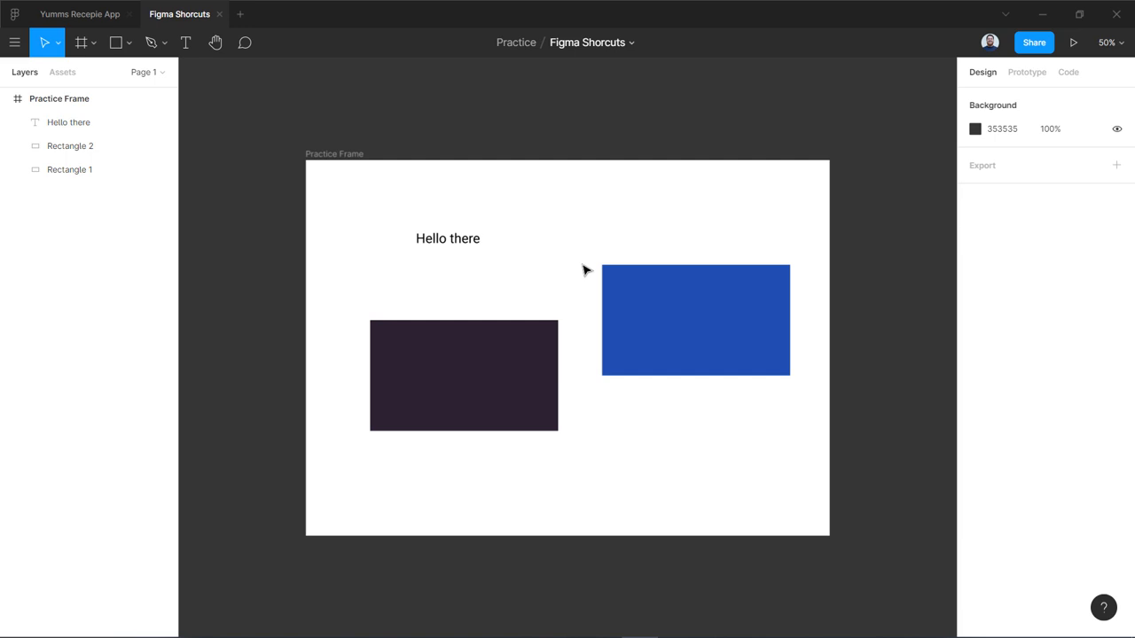
pyautogui.moveTo(603, 243)
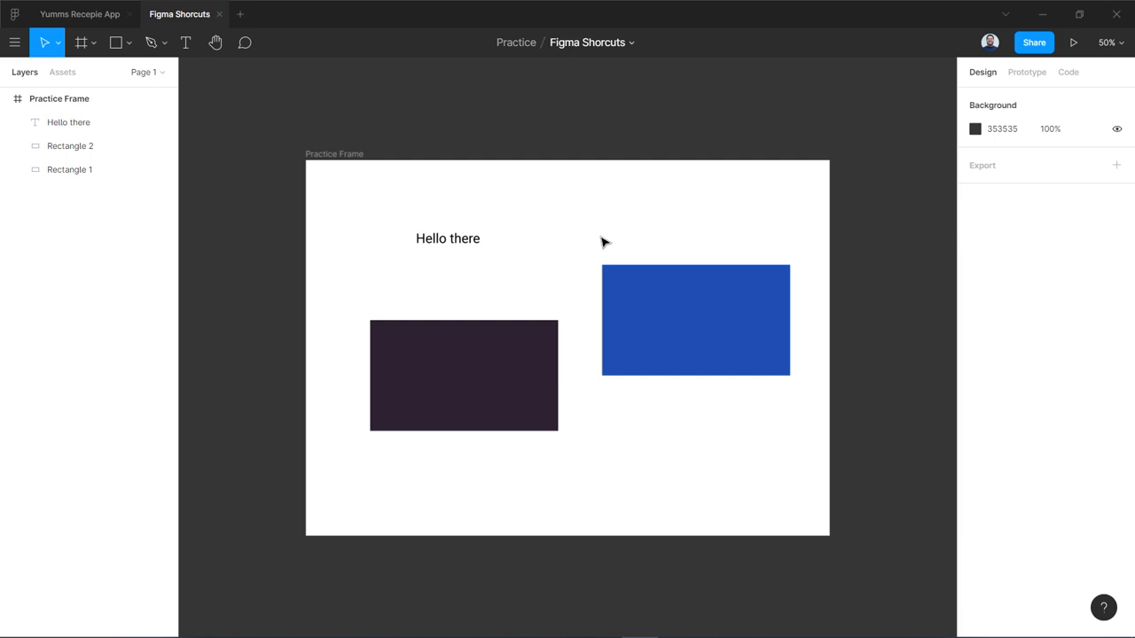
pyautogui.click(448, 238)
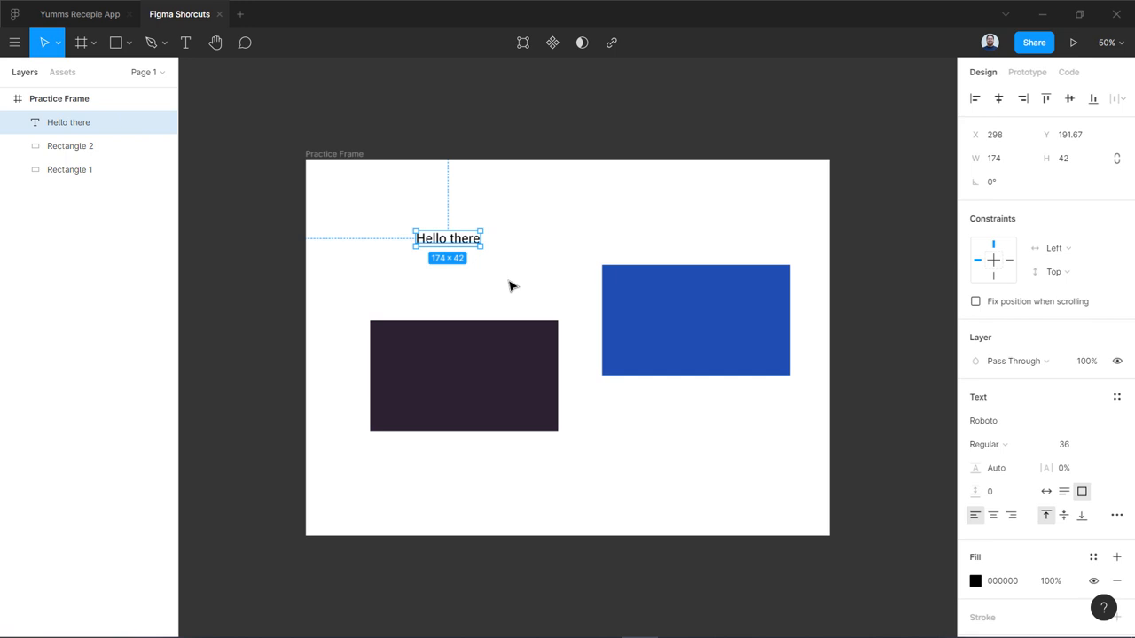
pyautogui.moveTo(422, 231)
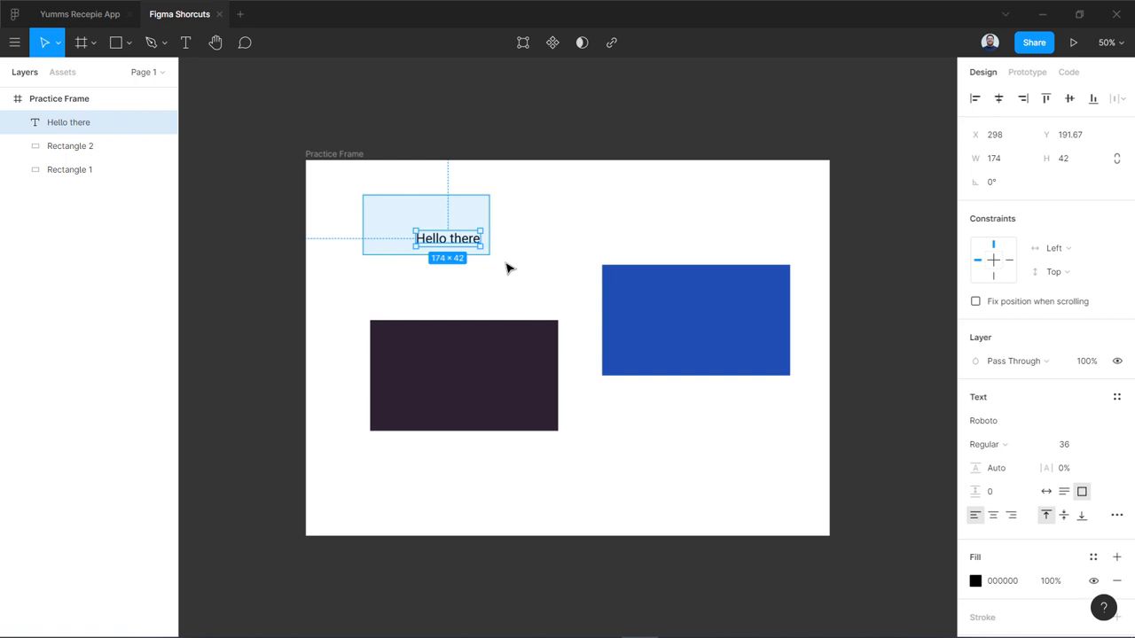
pyautogui.press('shift+2')
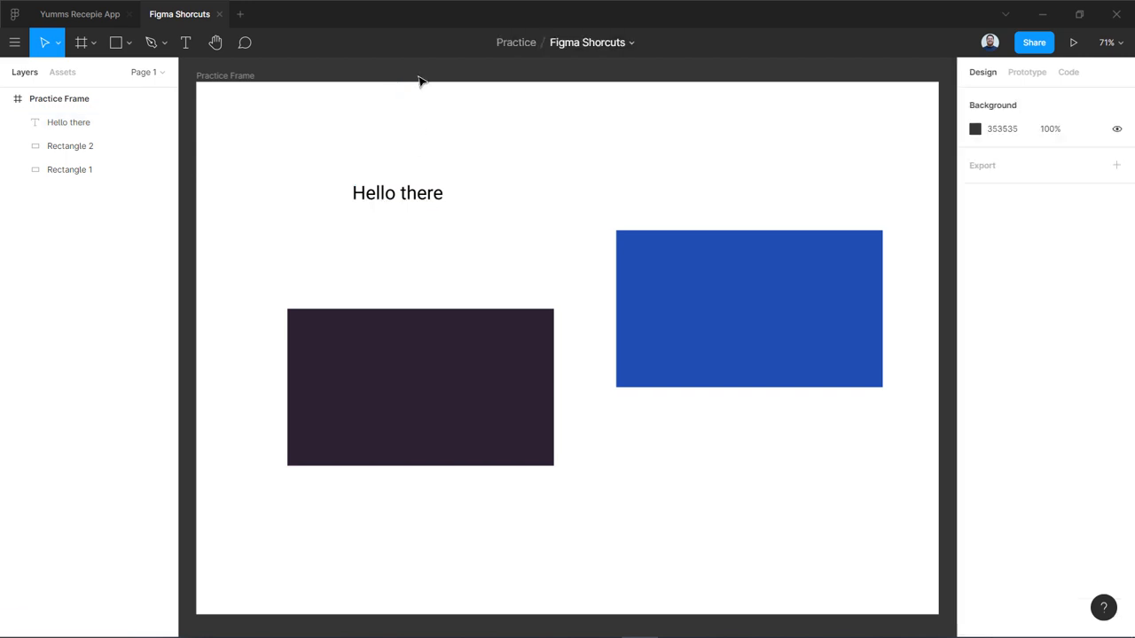
pyautogui.moveTo(529, 78)
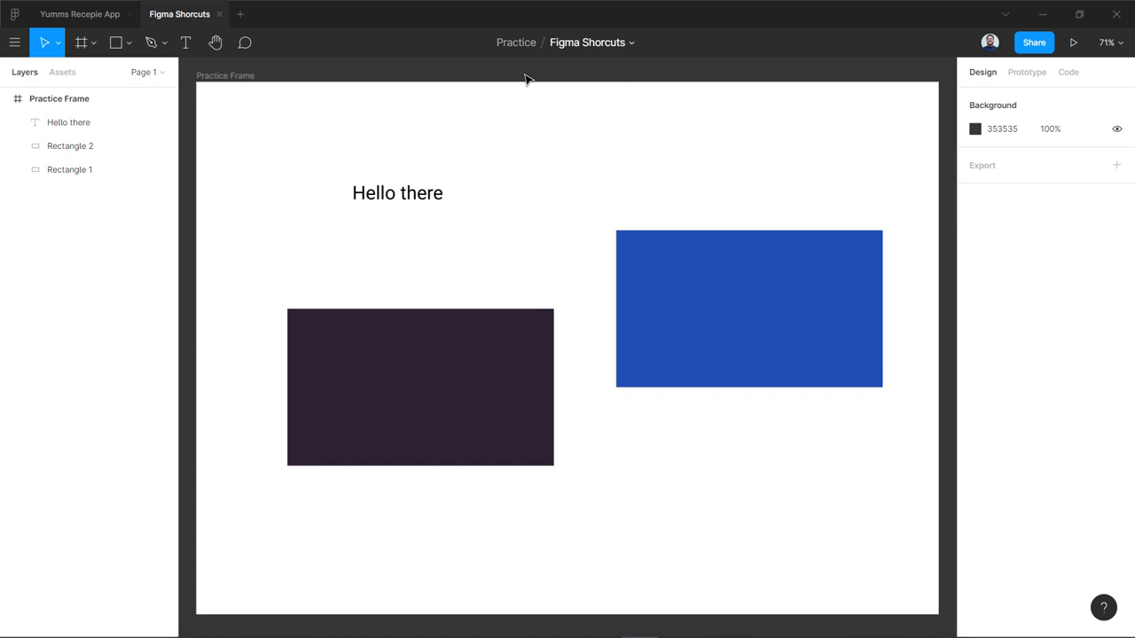
# Show canvas rulers and check the Layout Grids and Rulers view options
pyautogui.press('shift+r')
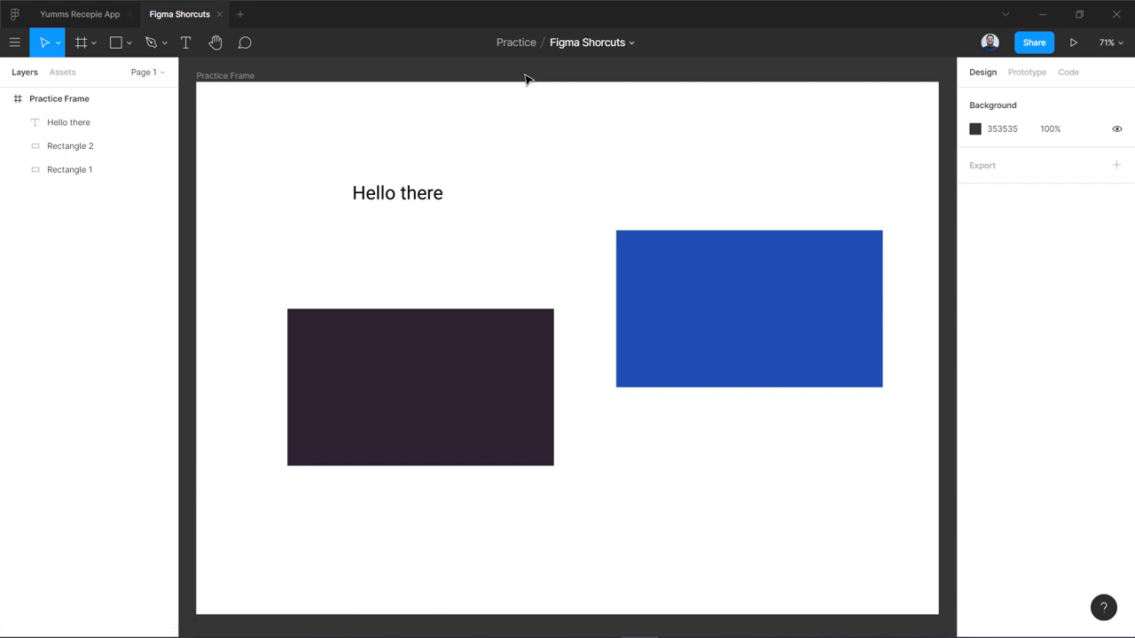
pyautogui.moveTo(446, 80)
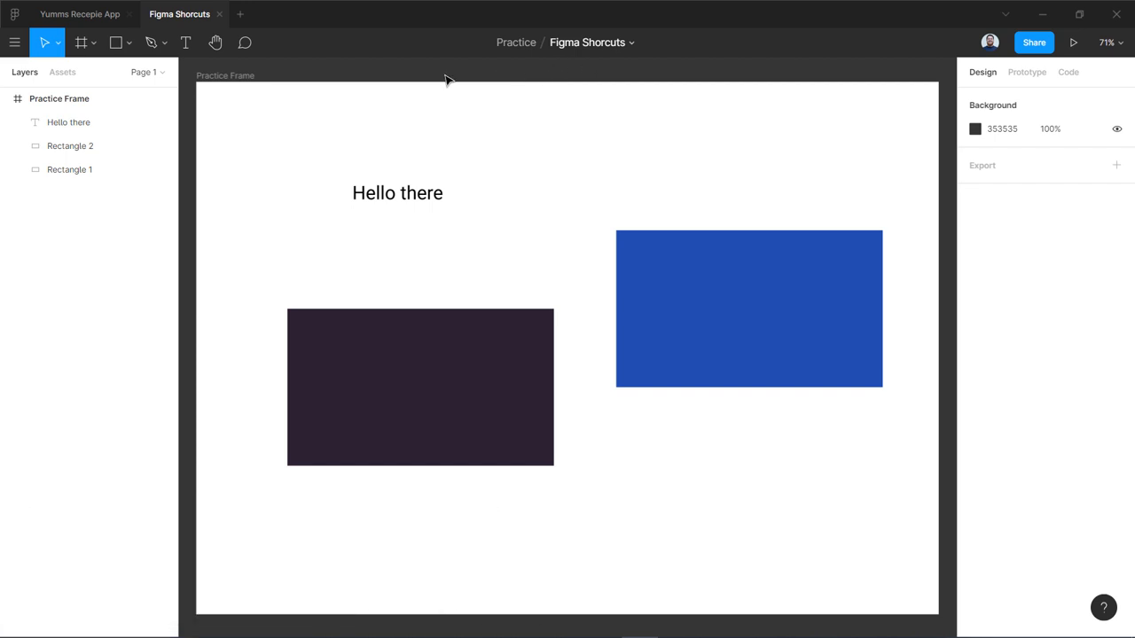
pyautogui.moveTo(194, 162)
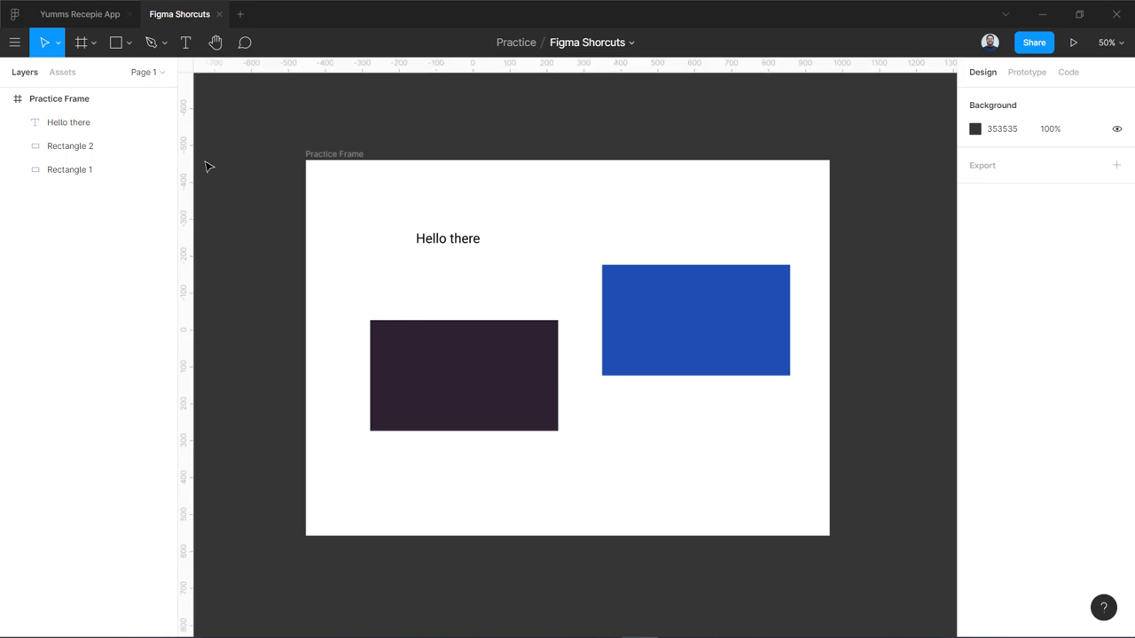
pyautogui.moveTo(1110, 43)
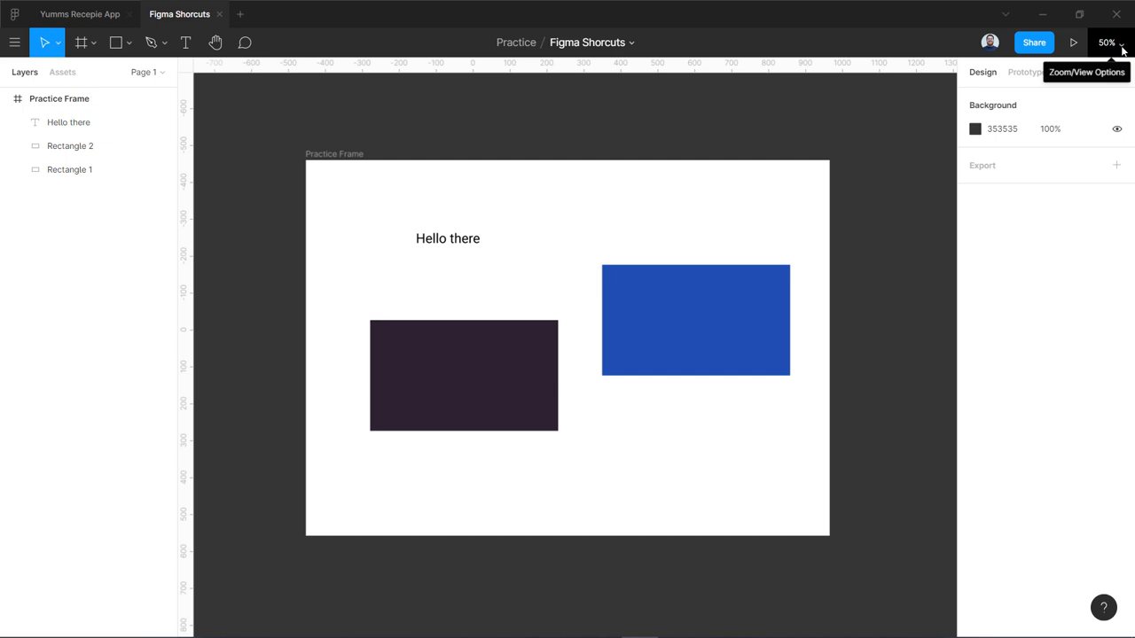
pyautogui.click(1107, 42)
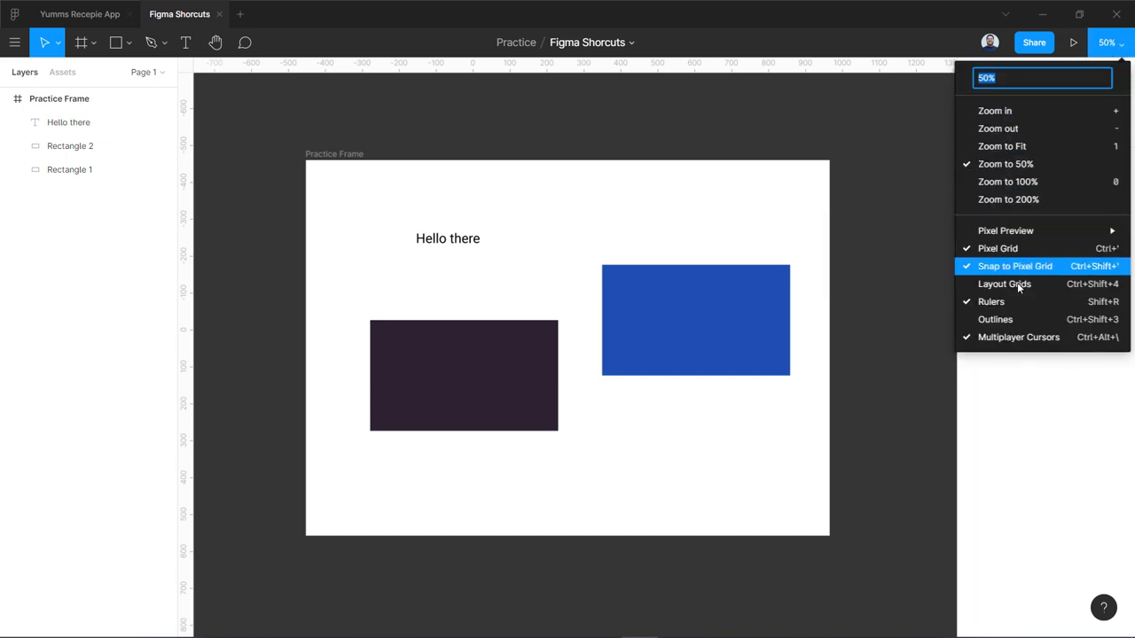
pyautogui.moveTo(990, 301)
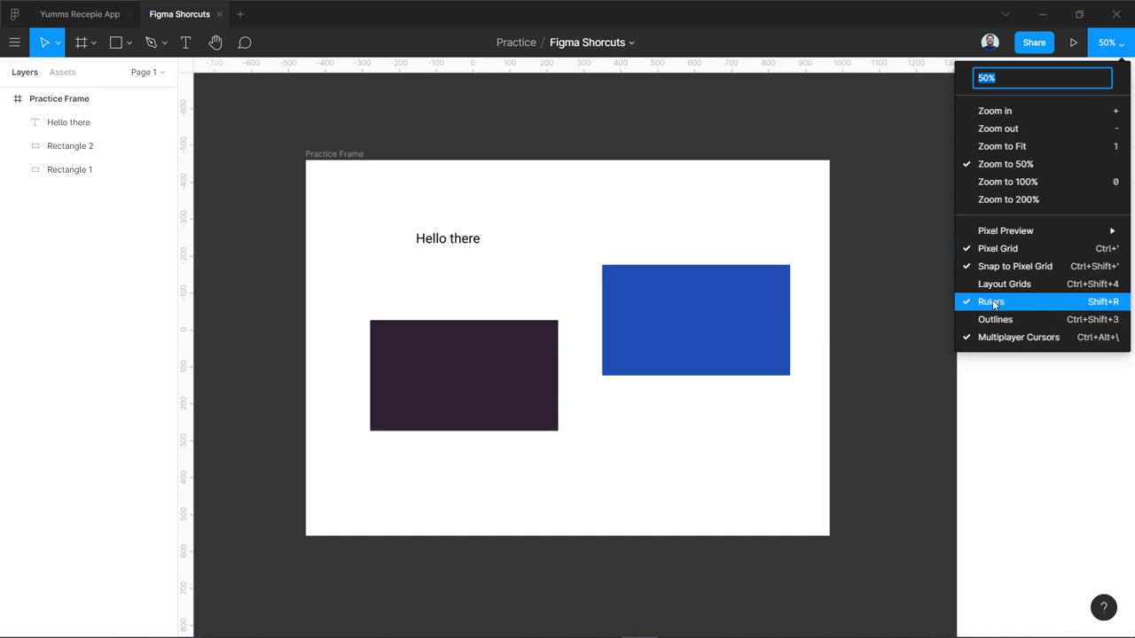
pyautogui.click(991, 302)
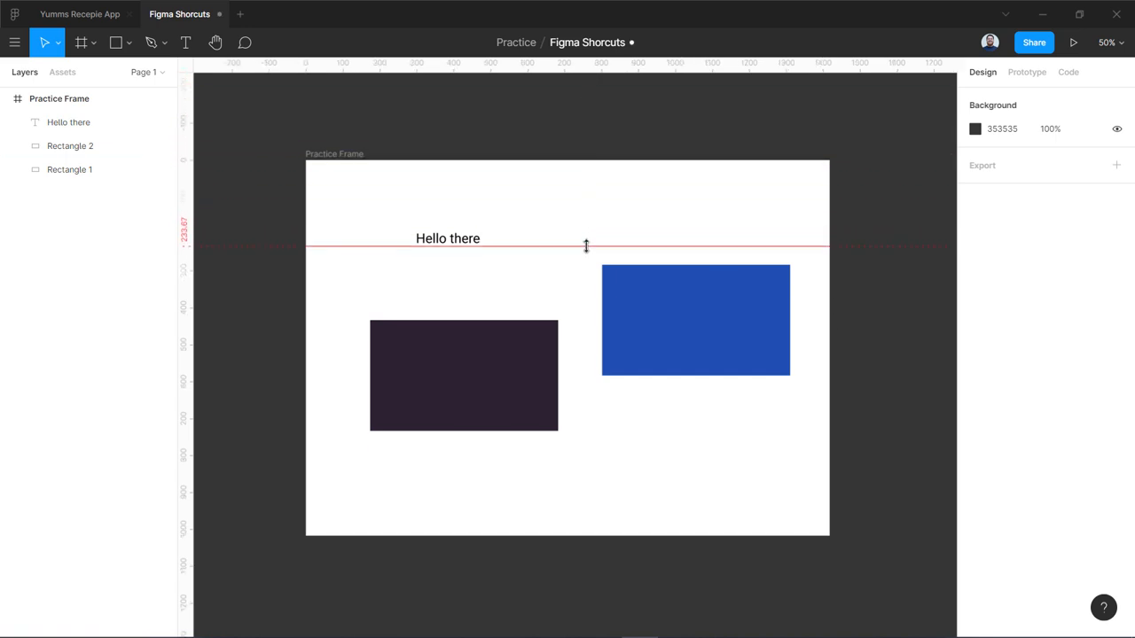
pyautogui.click(696, 319)
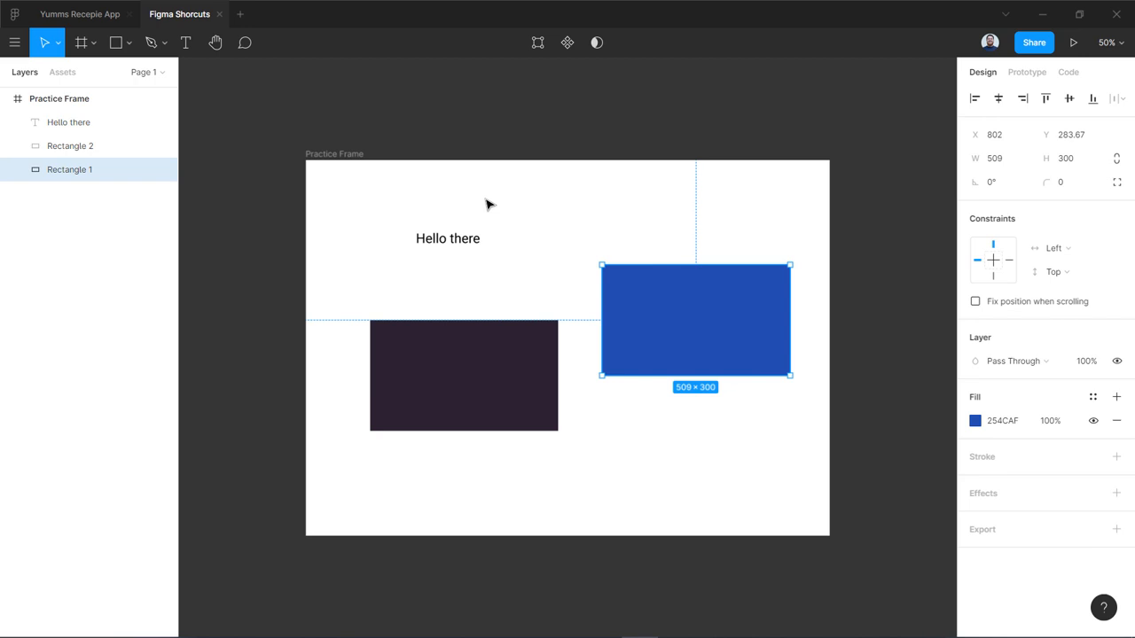
pyautogui.click(236, 304)
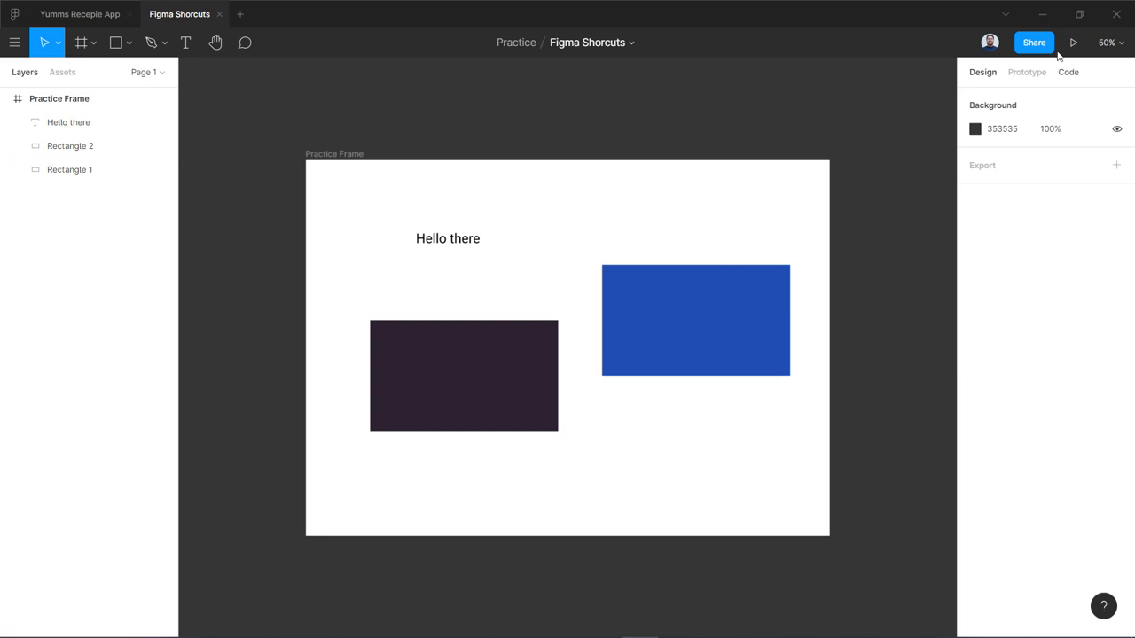
pyautogui.moveTo(1076, 96)
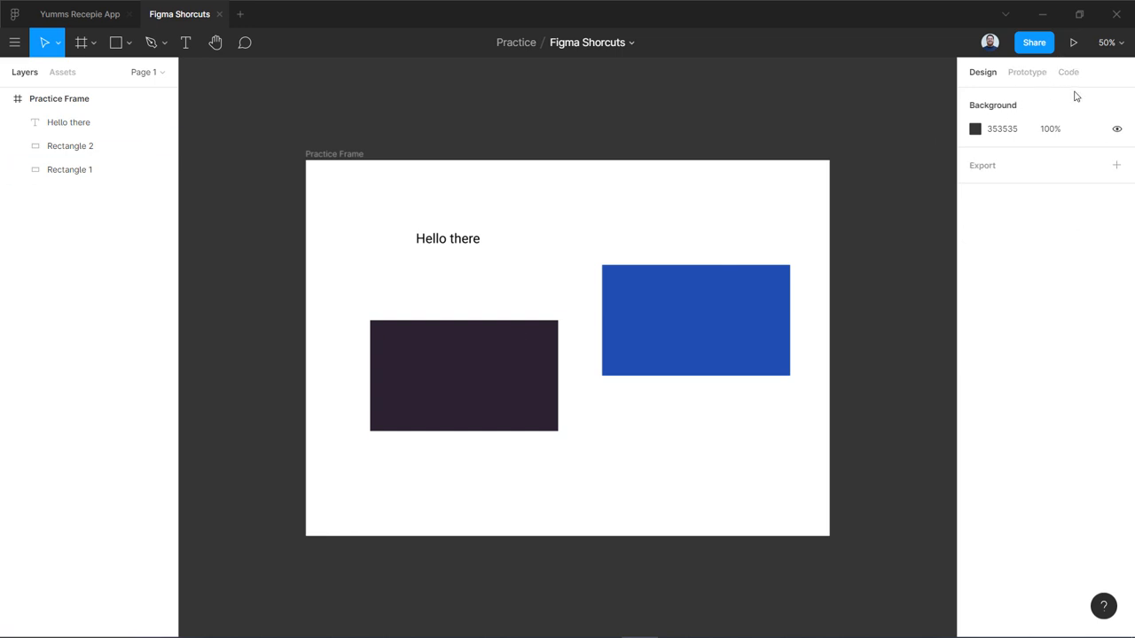
pyautogui.click(69, 169)
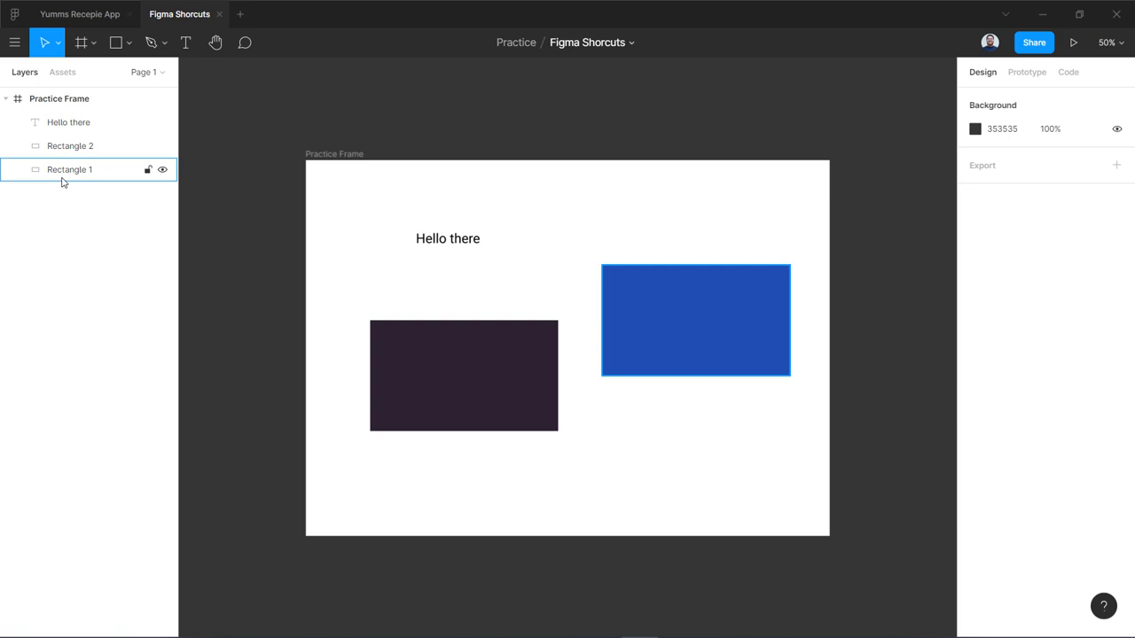
pyautogui.click(656, 205)
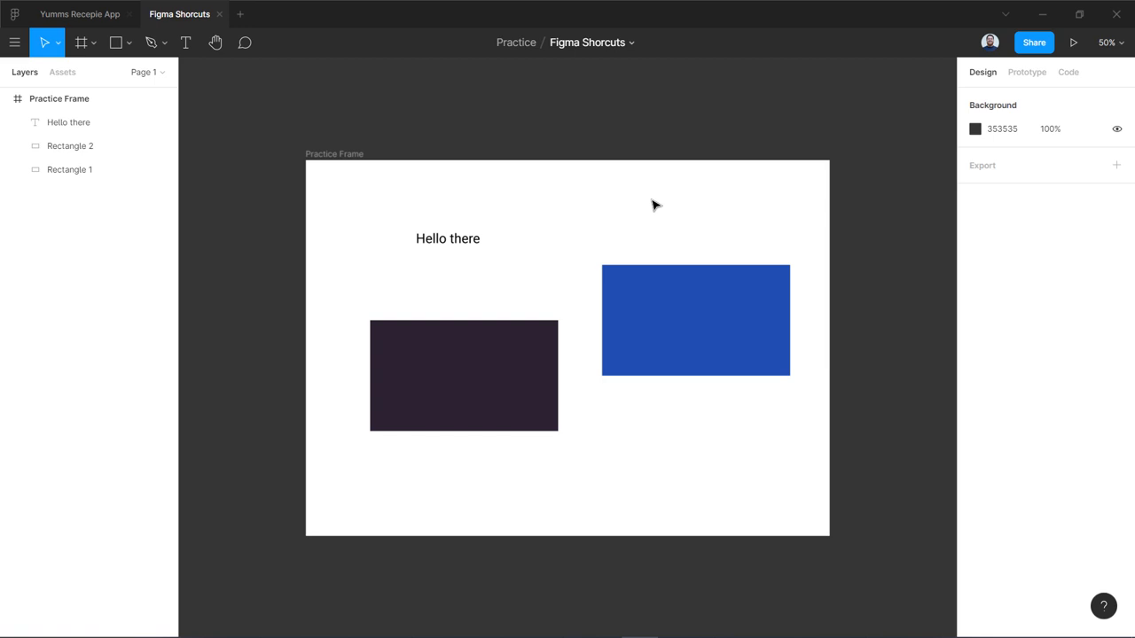
# Search 'ava' in quick search and run the Avatars plugin to insert an avatar ellipse
pyautogui.click(14, 42)
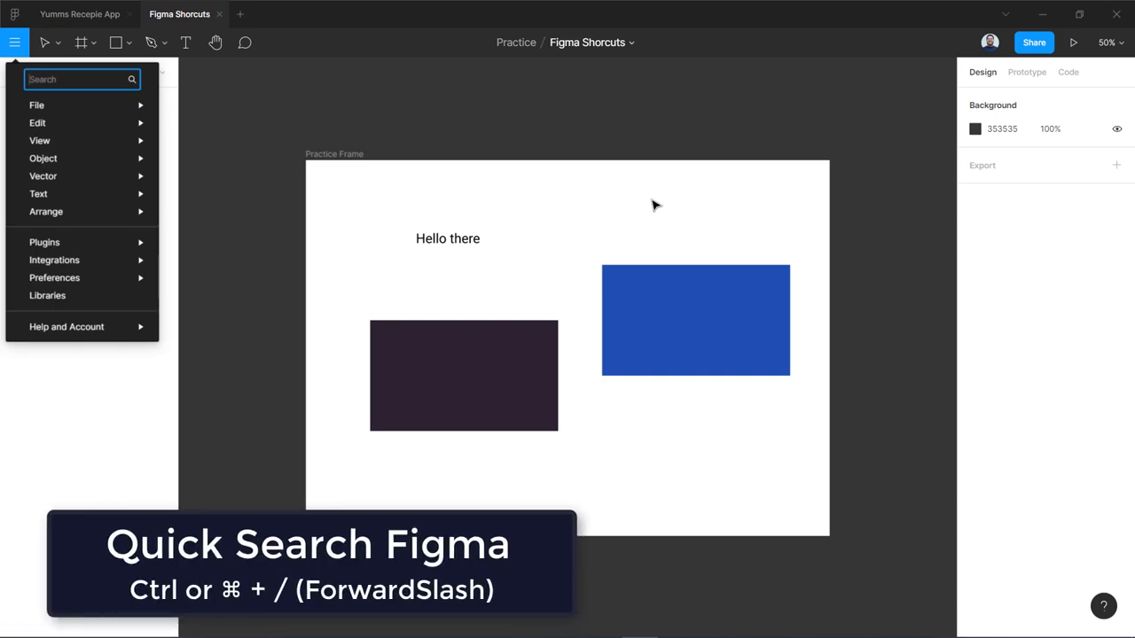
pyautogui.write('a')
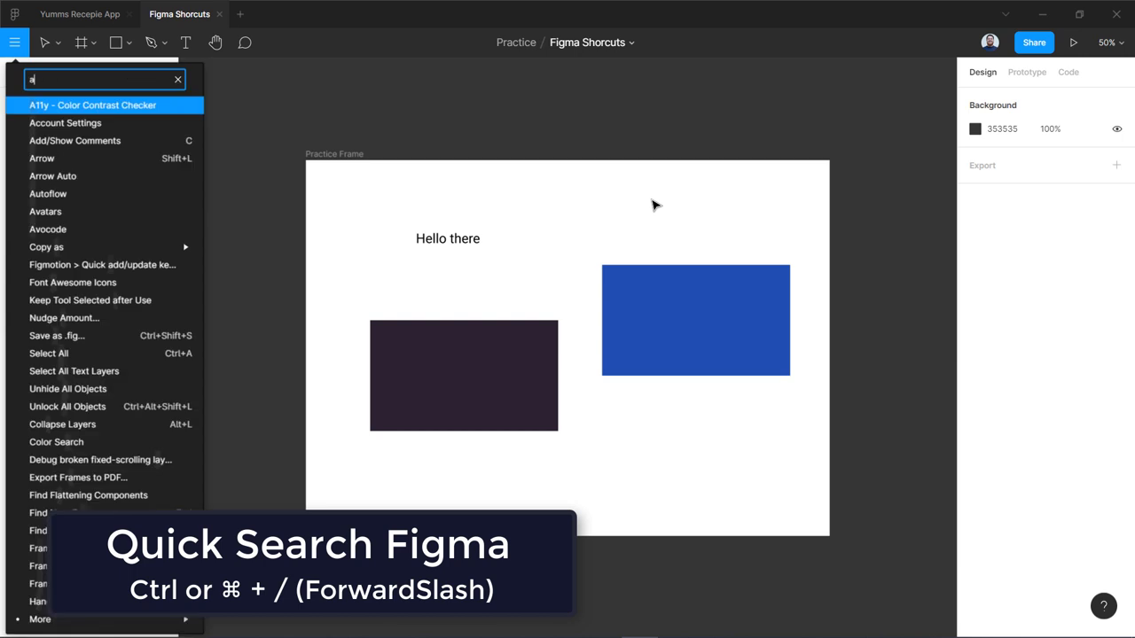
pyautogui.write('va')
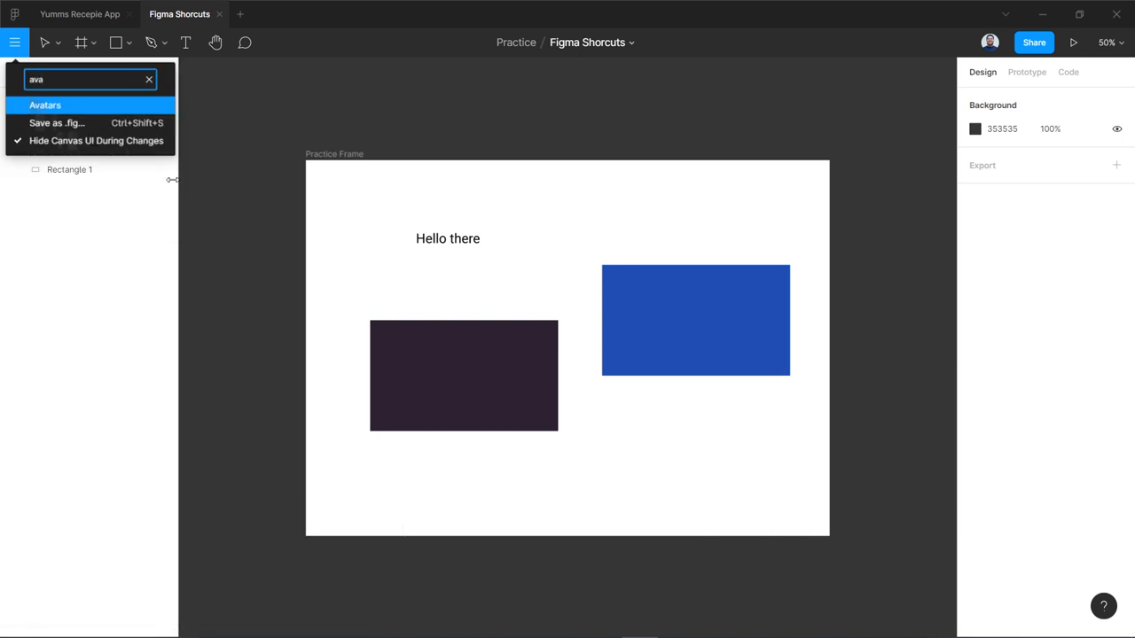
pyautogui.click(45, 105)
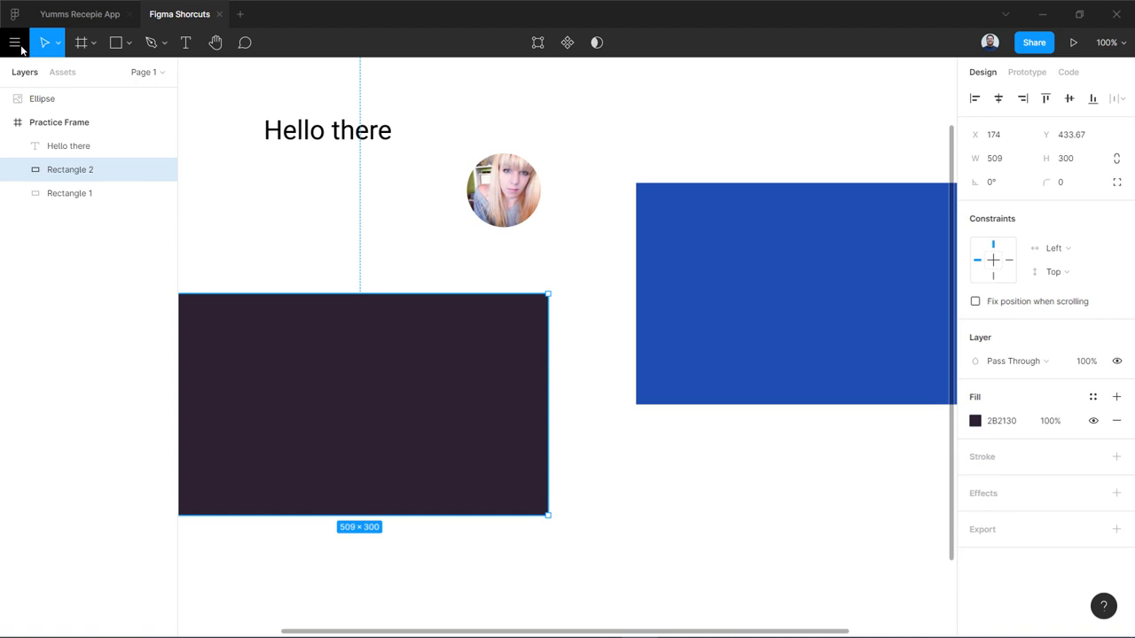
pyautogui.click(15, 42)
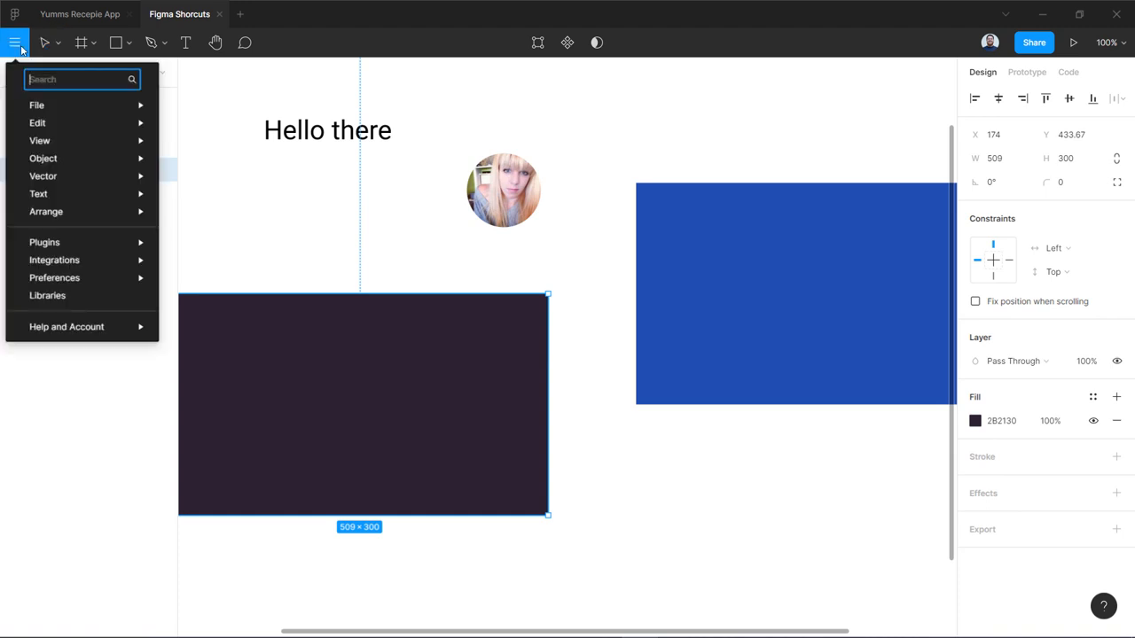
pyautogui.write('cont')
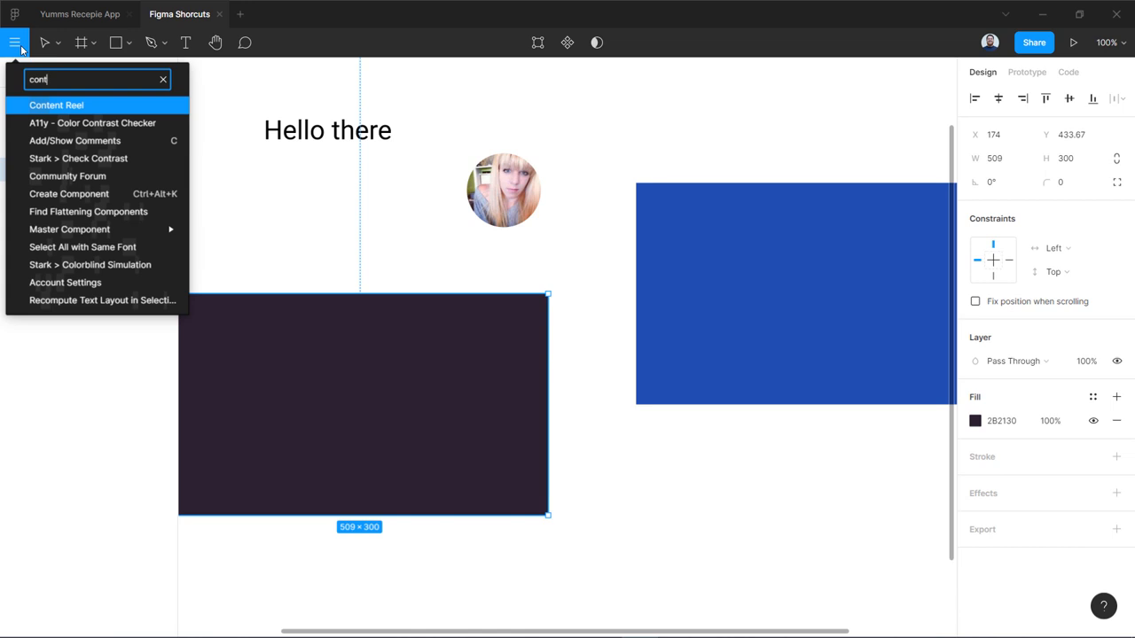
pyautogui.moveTo(69, 193)
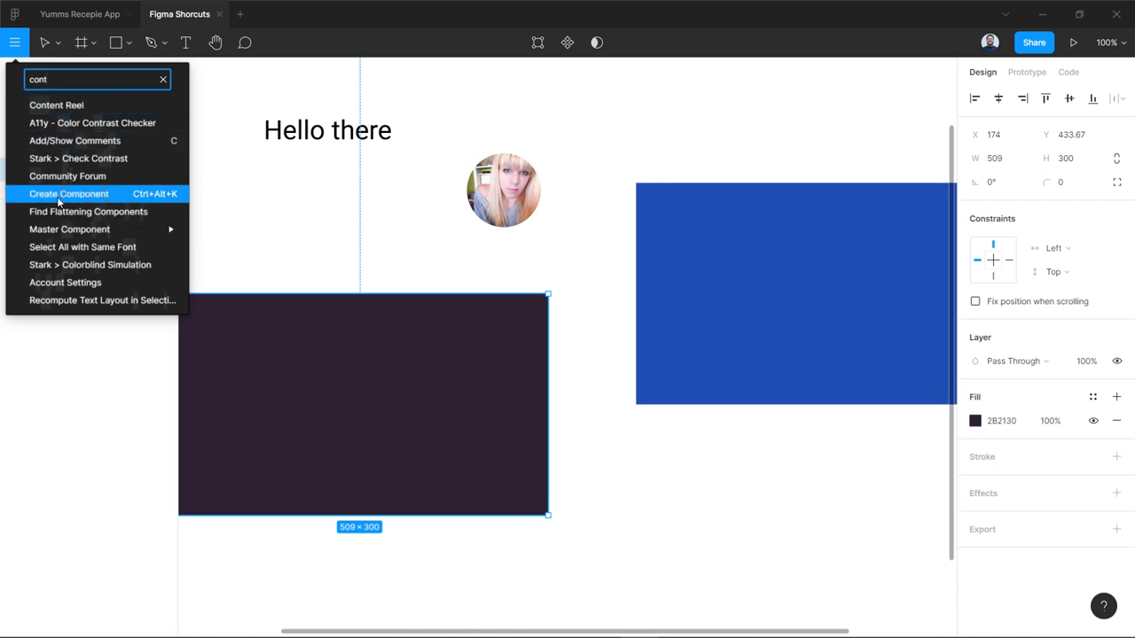
pyautogui.moveTo(54, 195)
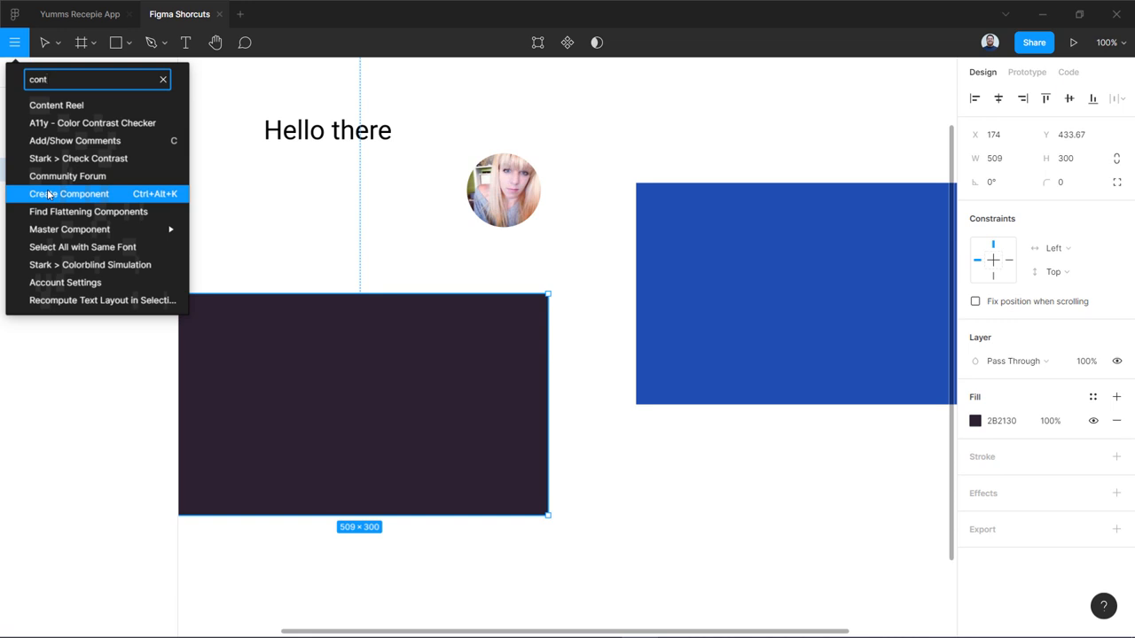
pyautogui.moveTo(56, 104)
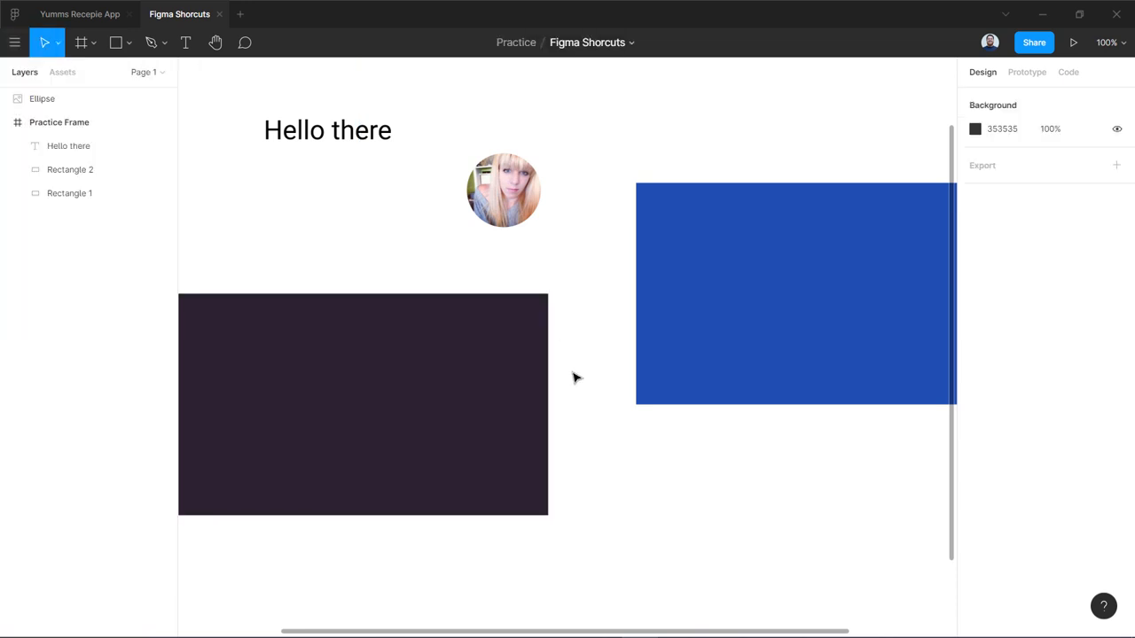
pyautogui.click(503, 190)
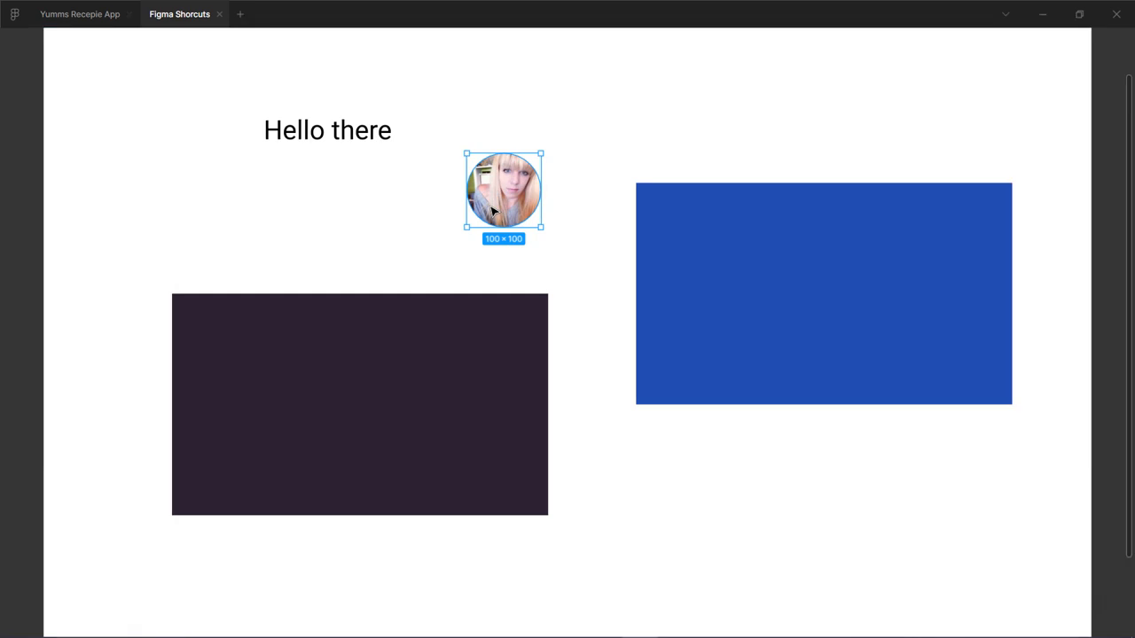
pyautogui.click(14, 13)
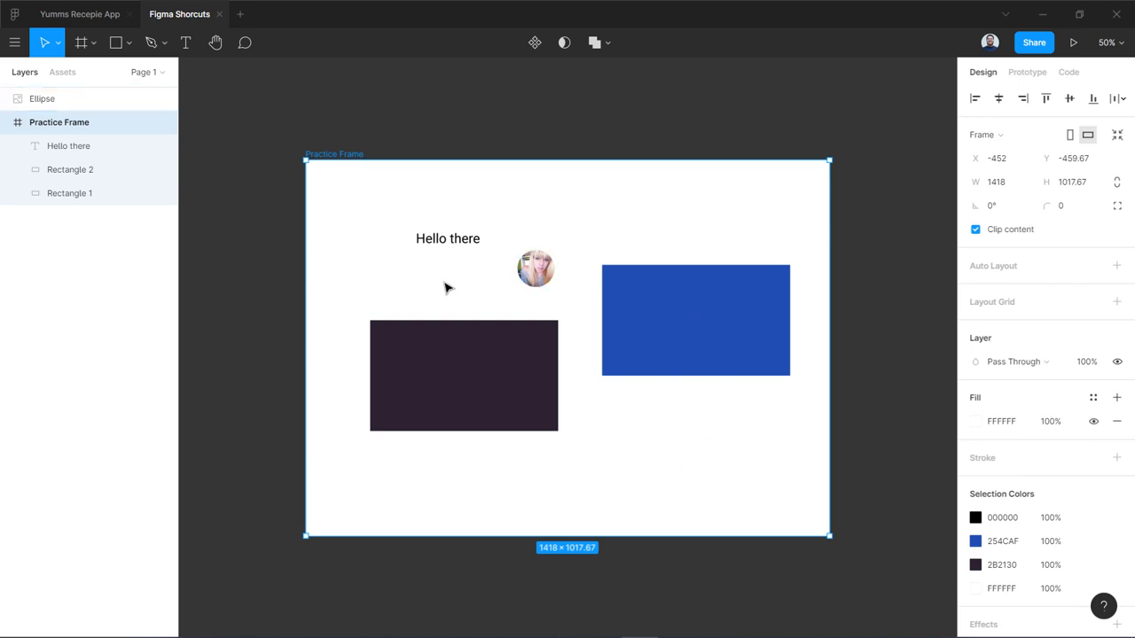
pyautogui.moveTo(633, 215)
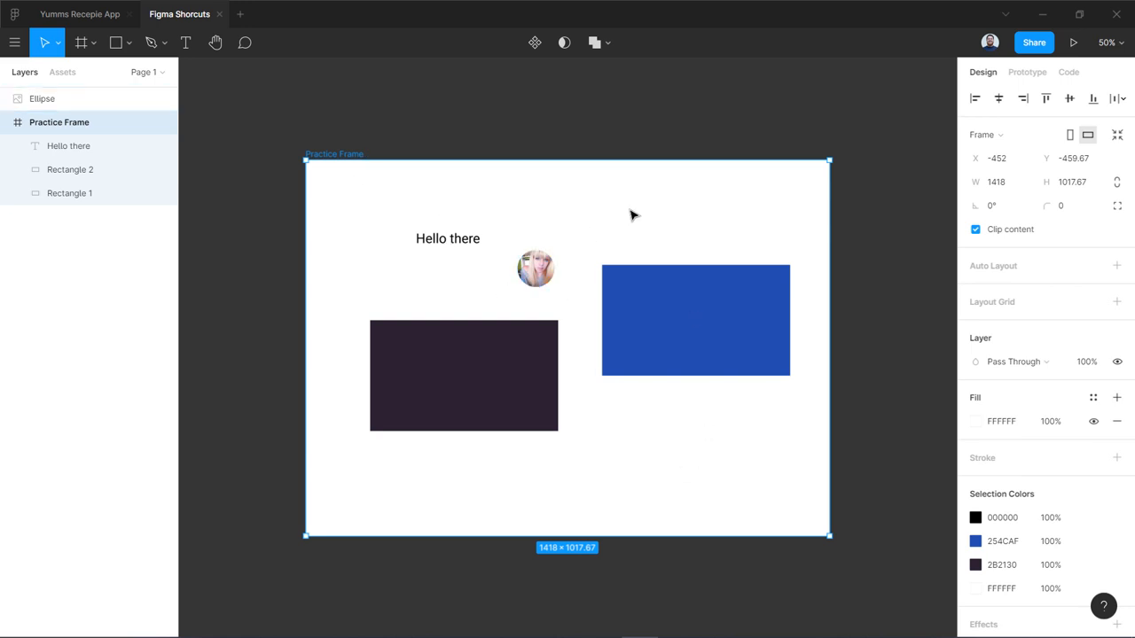
# Add a 10px FF0000 layout grid at 10% opacity to the Practice Frame
pyautogui.click(1116, 301)
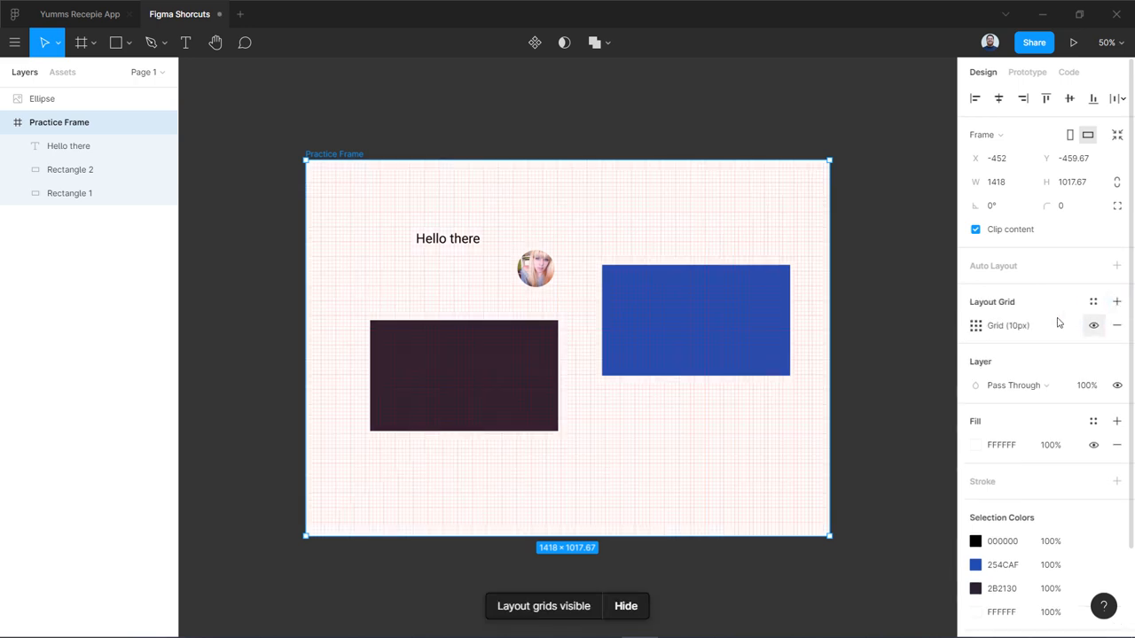
pyautogui.click(976, 325)
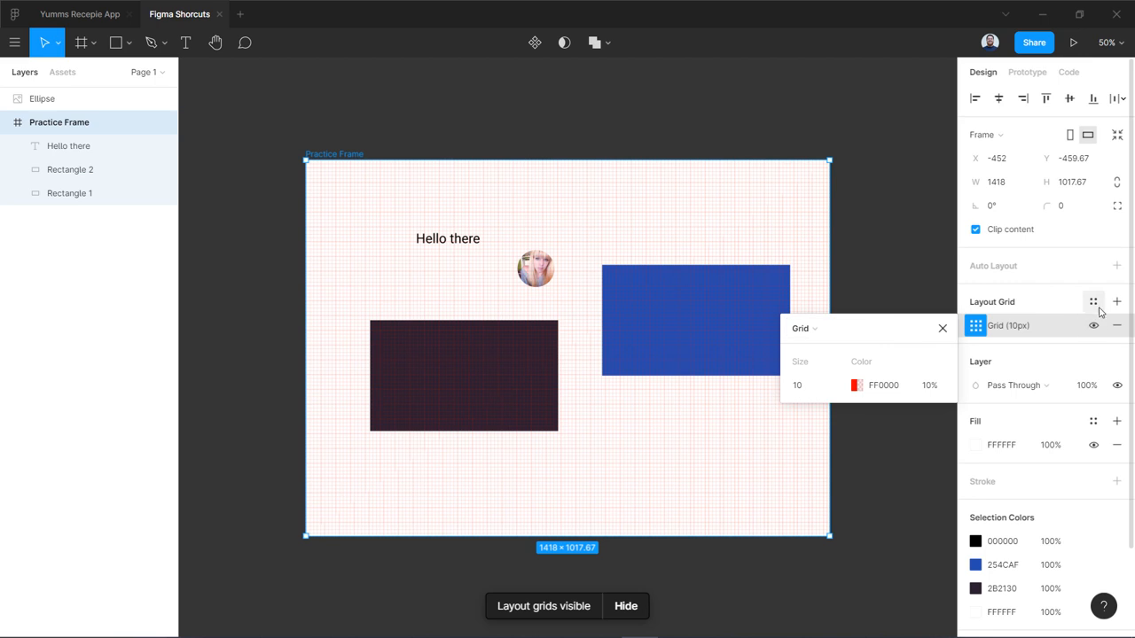
pyautogui.click(974, 325)
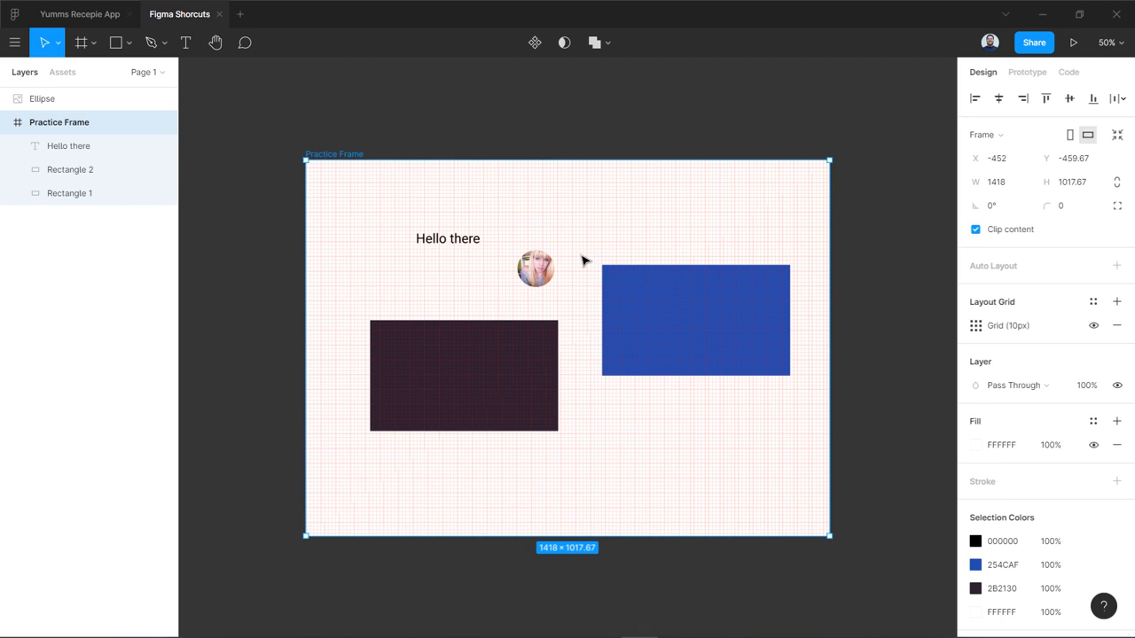
pyautogui.moveTo(446, 251)
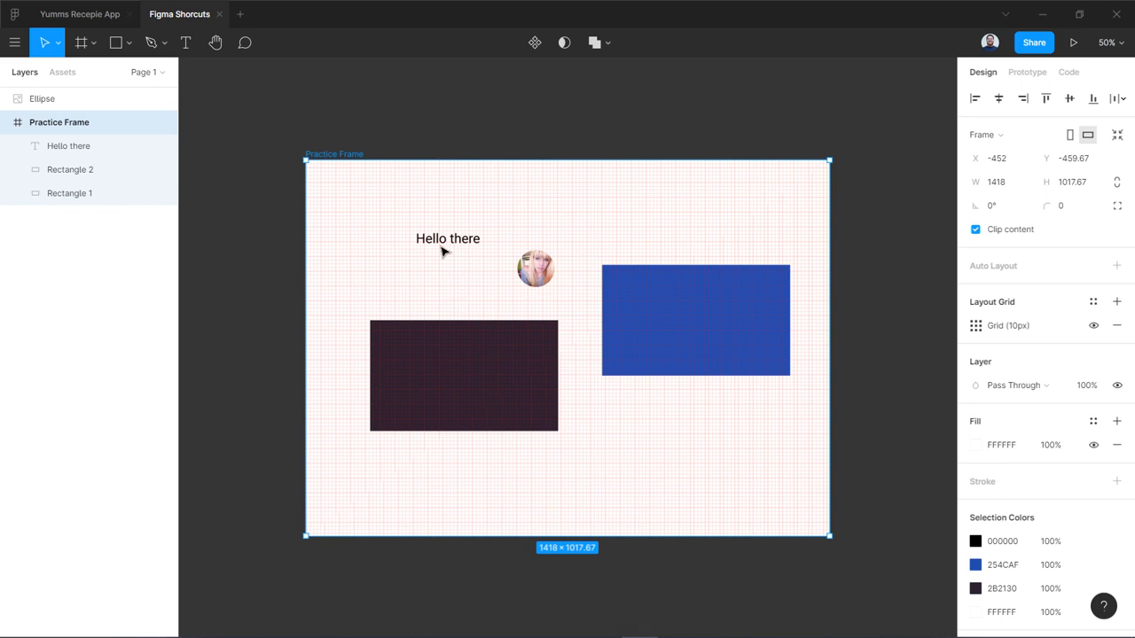
pyautogui.click(696, 320)
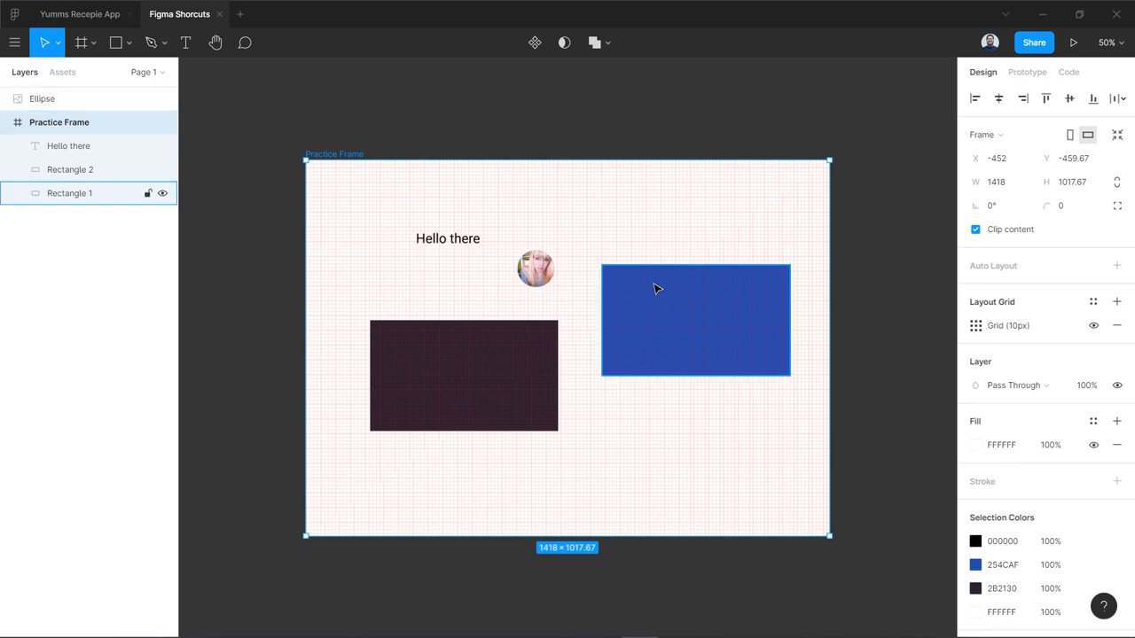
pyautogui.click(463, 375)
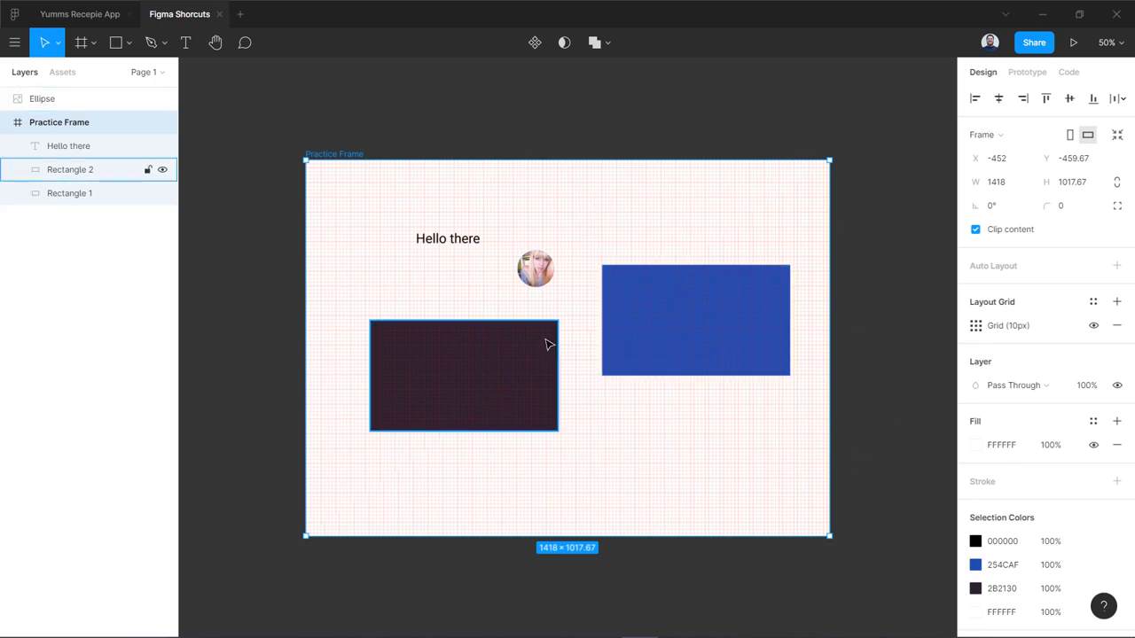
pyautogui.click(608, 247)
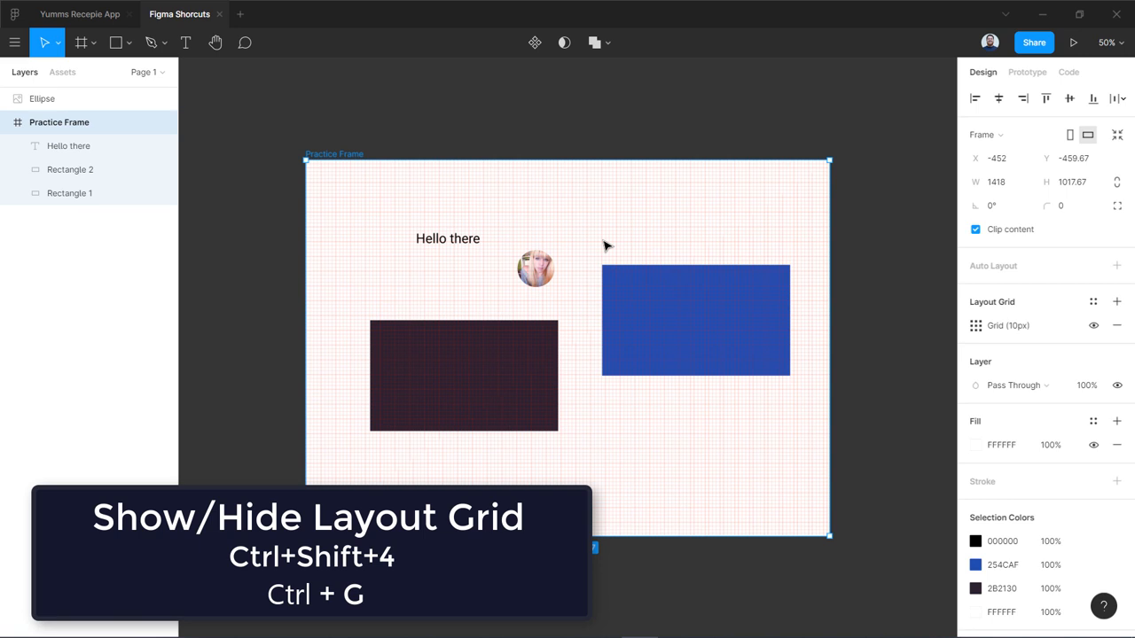
# Toggle layout grids off with Ctrl+Shift+4, keeping the grid listed on the frame
pyautogui.press('ctrl+shift+4')
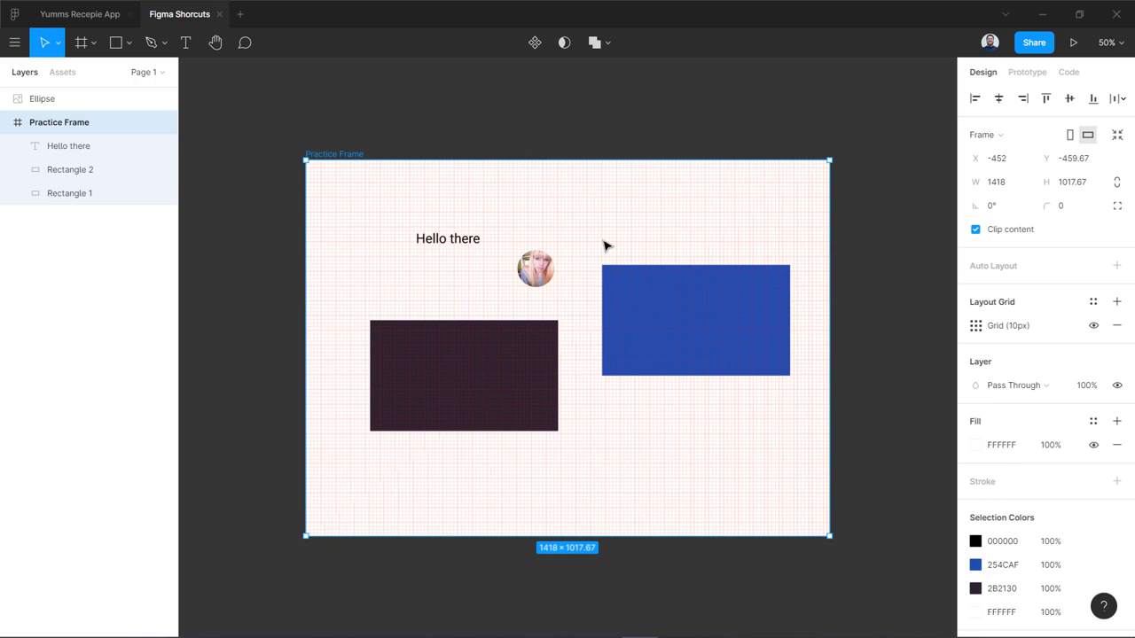
pyautogui.press('Ctrl+G')
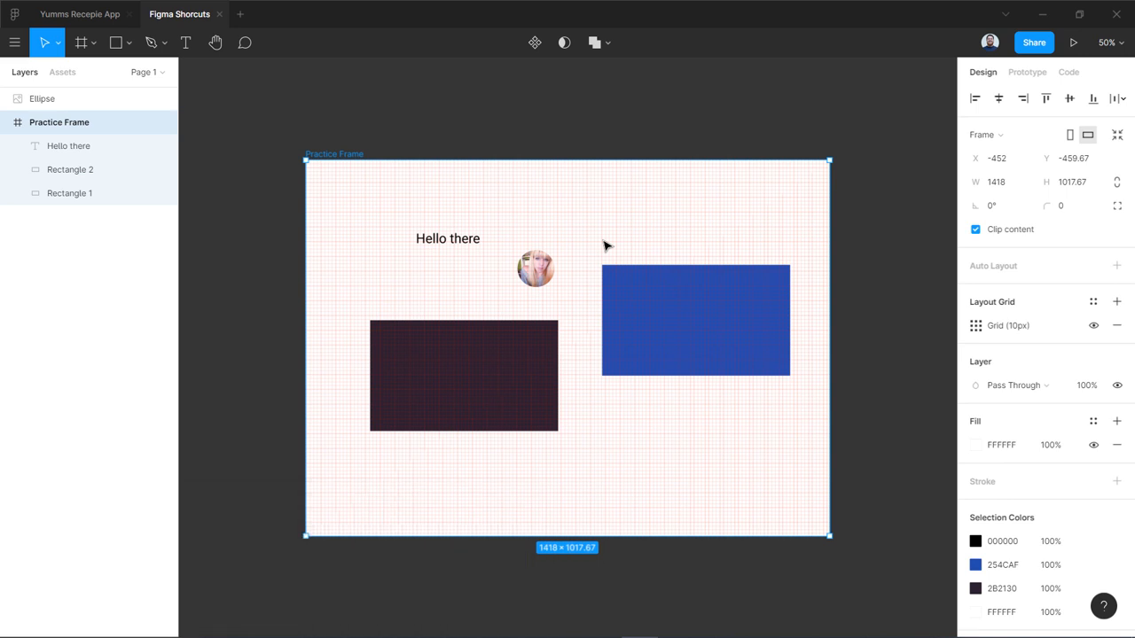
pyautogui.press('ctrl+shift+4')
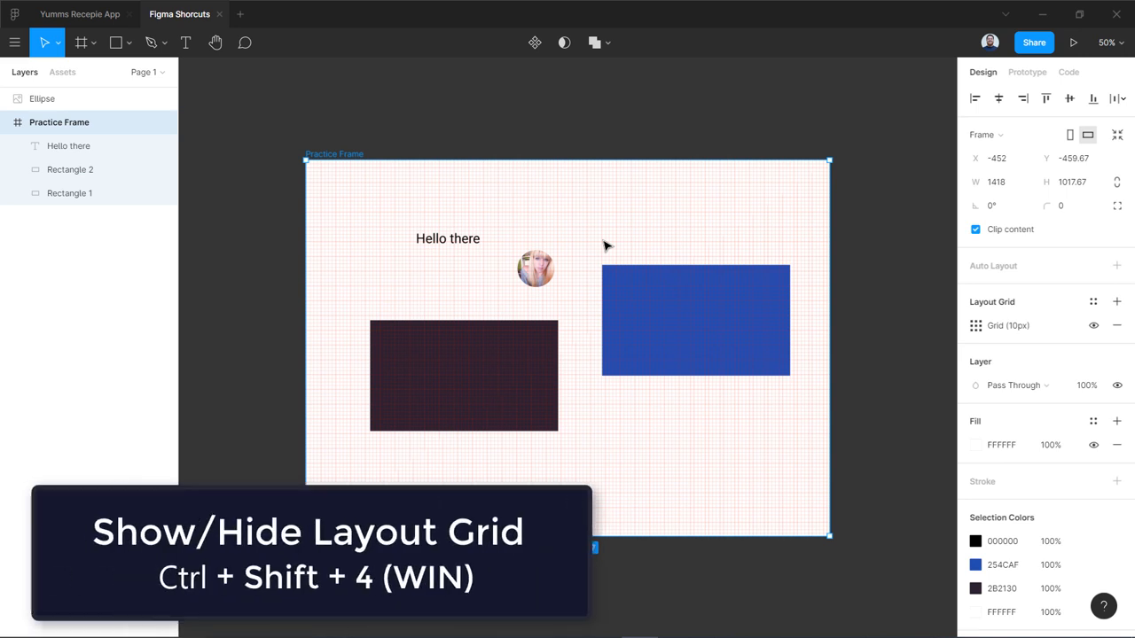
pyautogui.press('ctrl+shift+4')
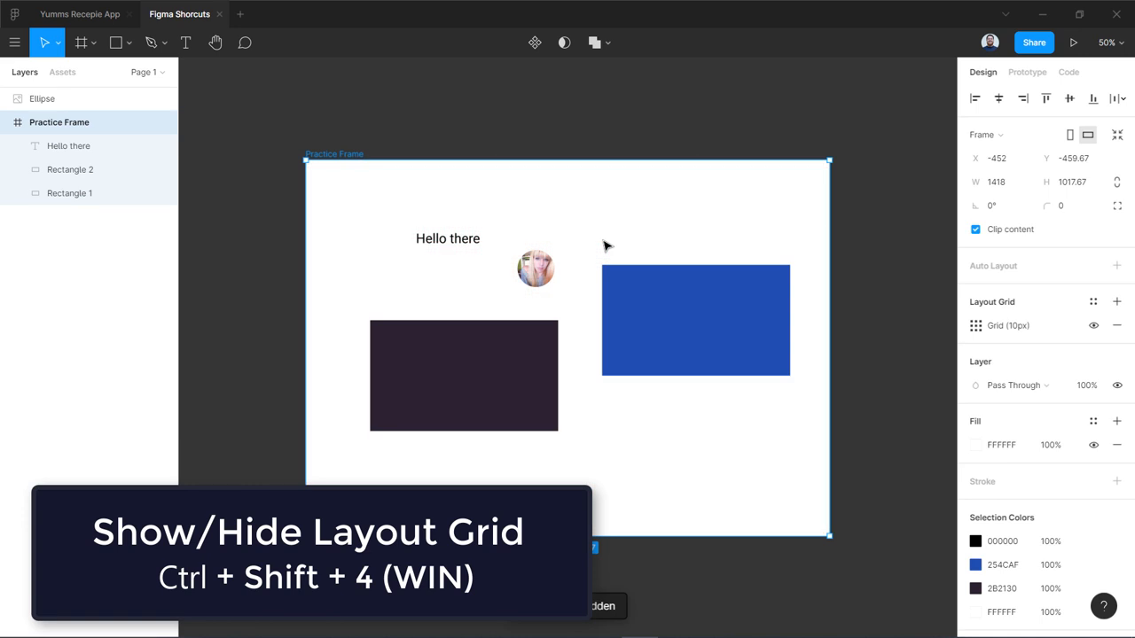